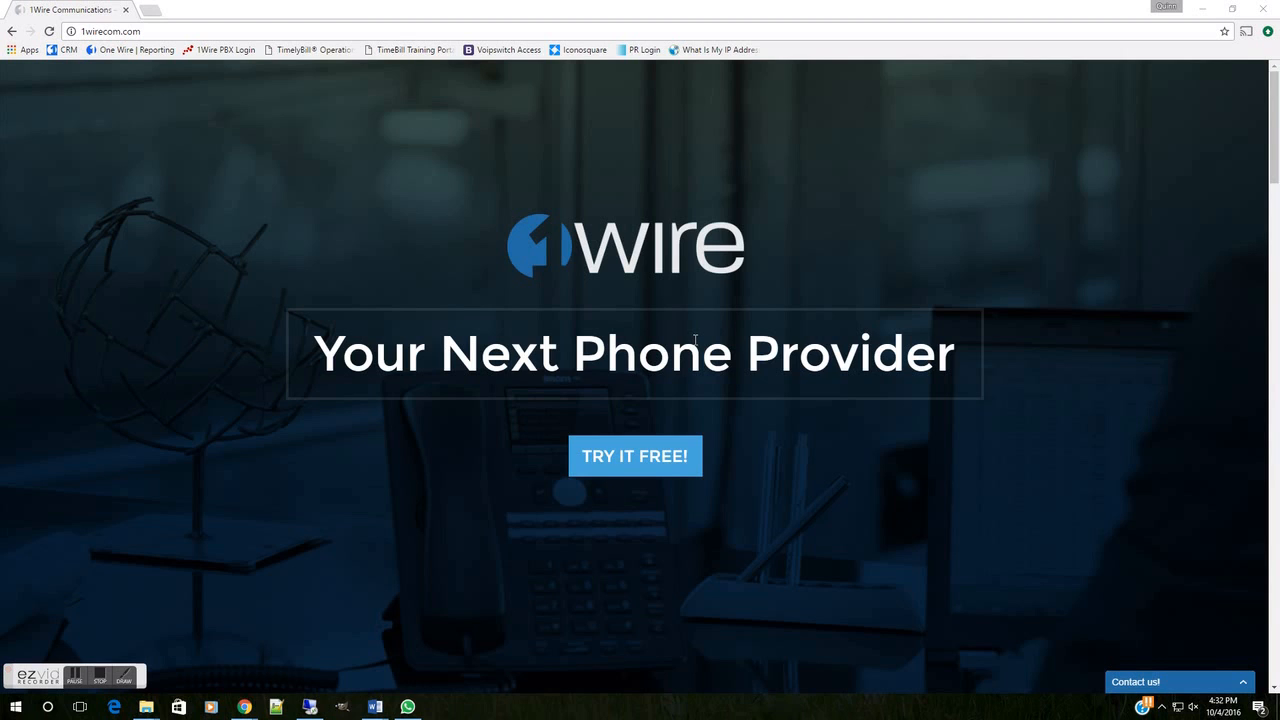
mouse_move(693, 335)
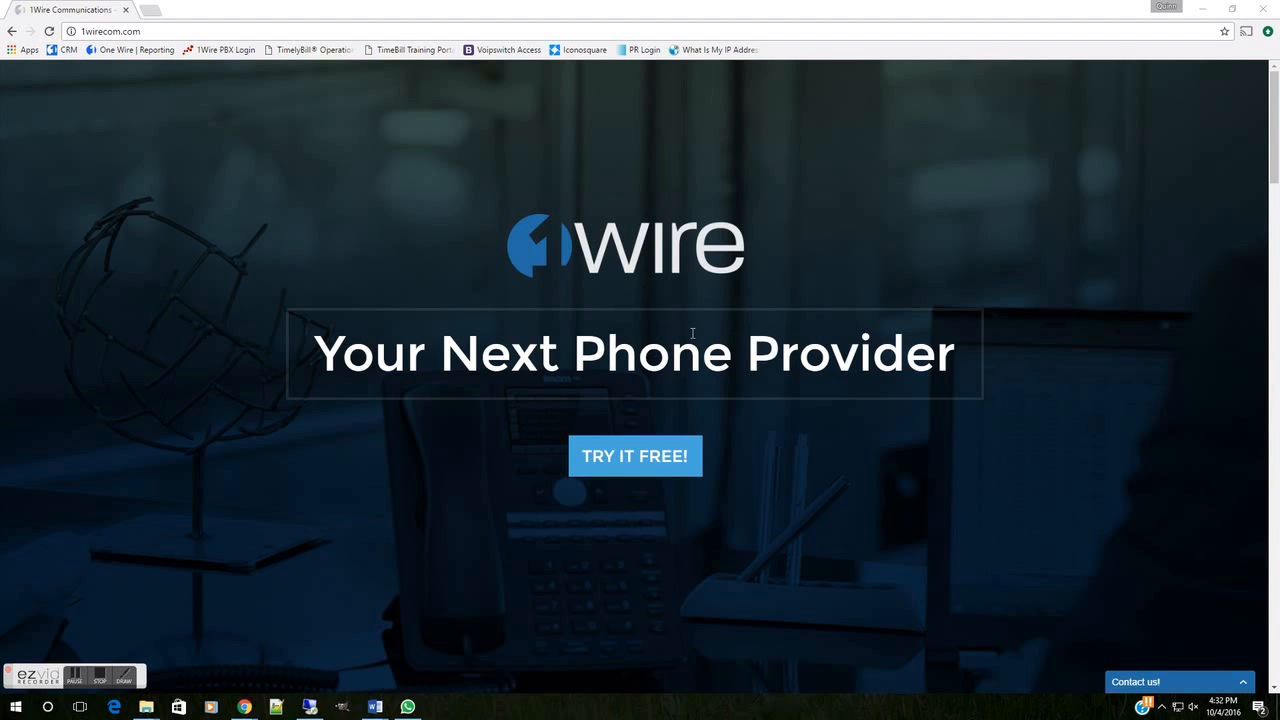
mouse_move(620, 319)
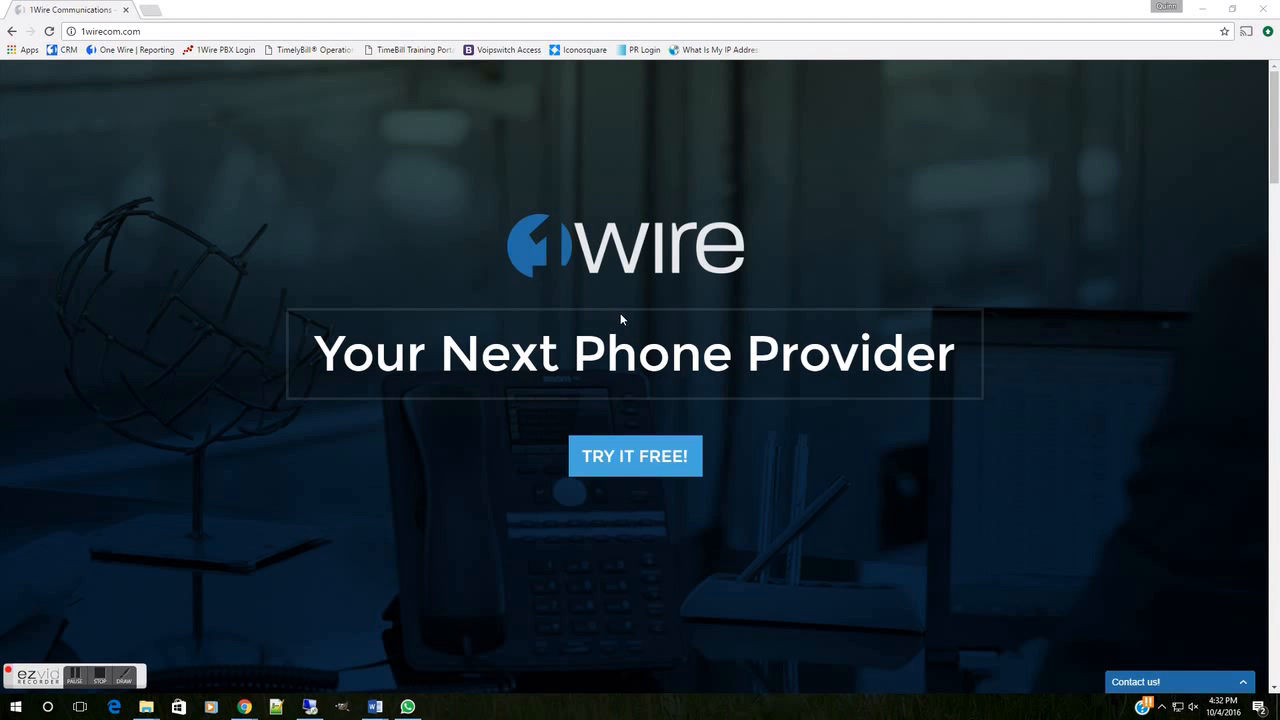
mouse_move(728, 326)
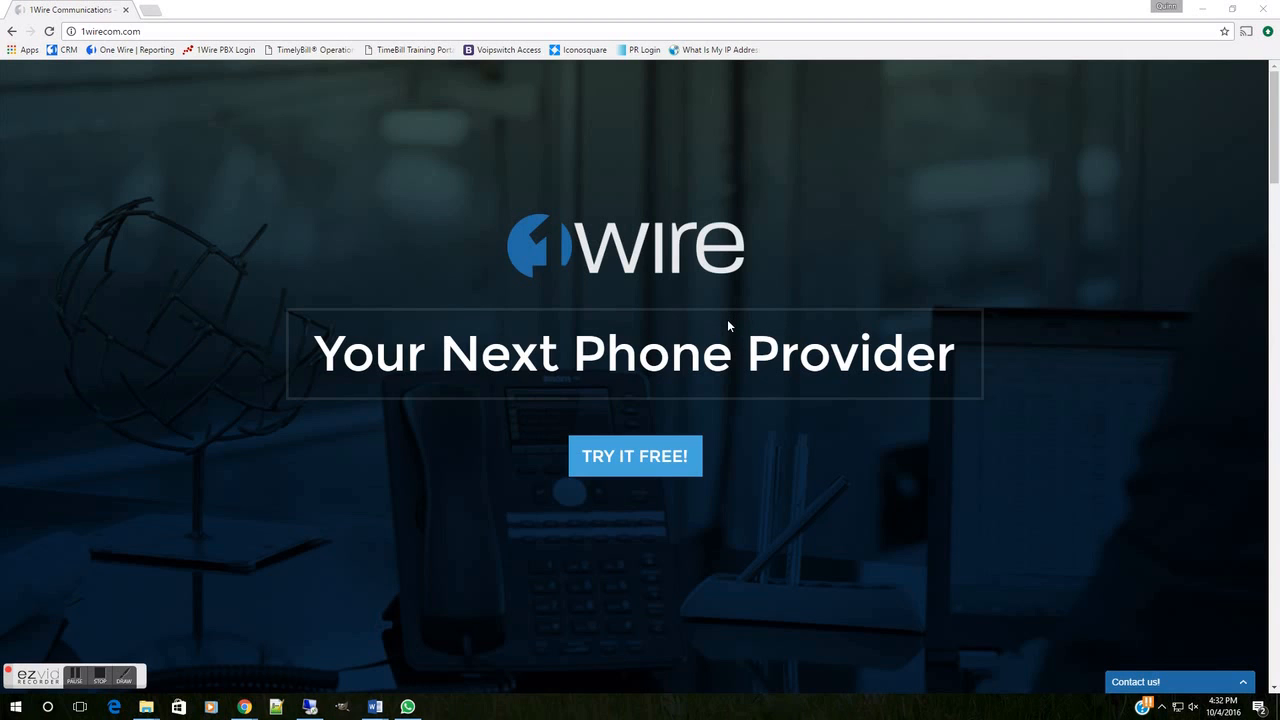
mouse_move(701, 291)
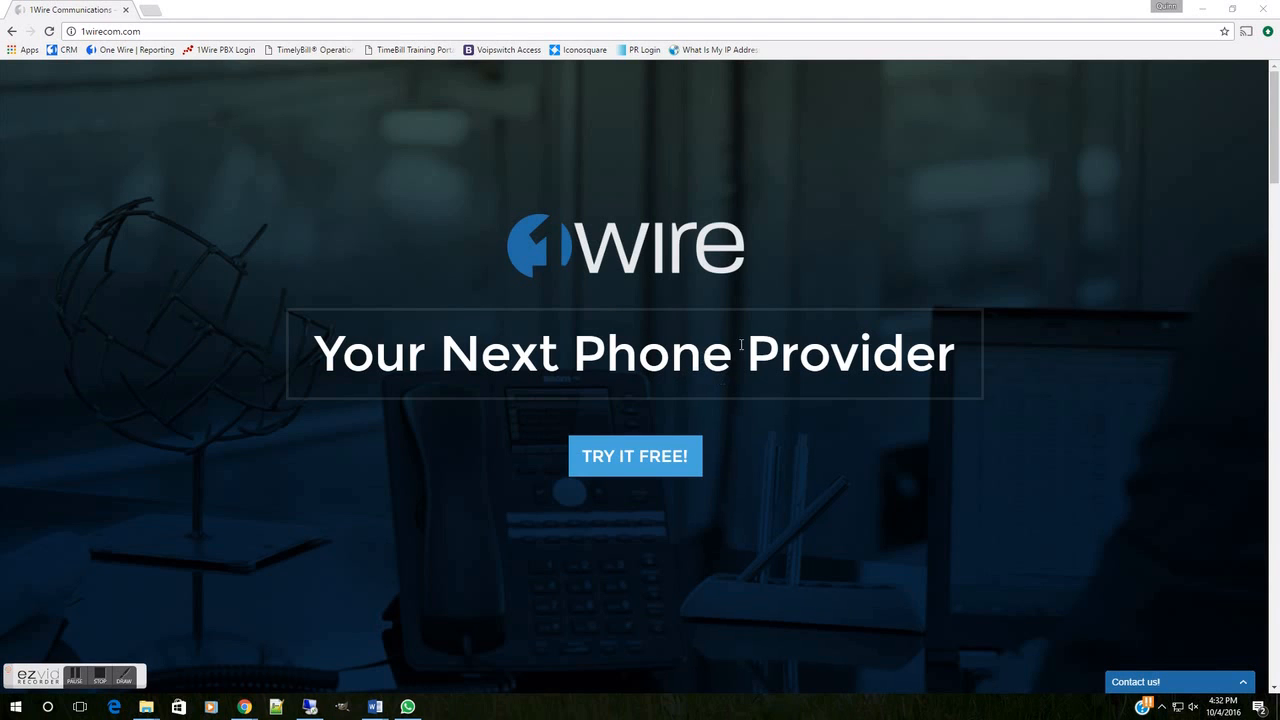
mouse_move(380, 206)
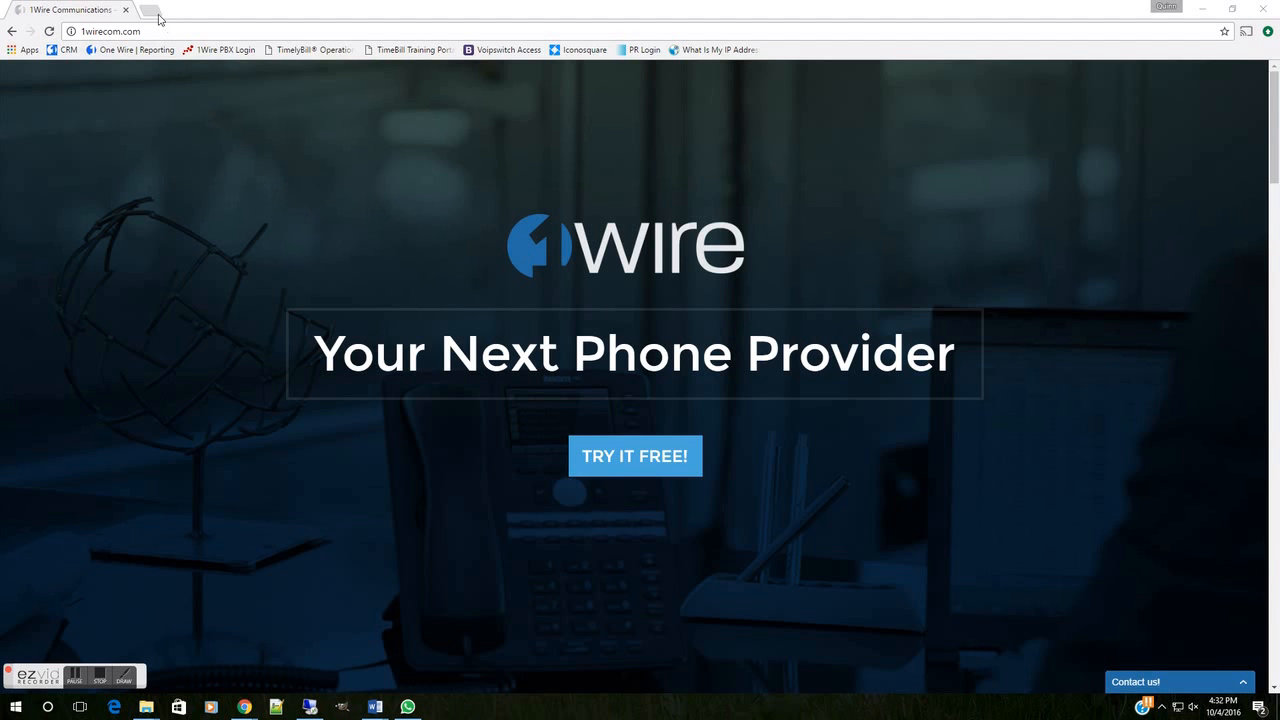
Search Google for Zoiper in a new browser tab
left_click(146, 9)
type("Zoiper")
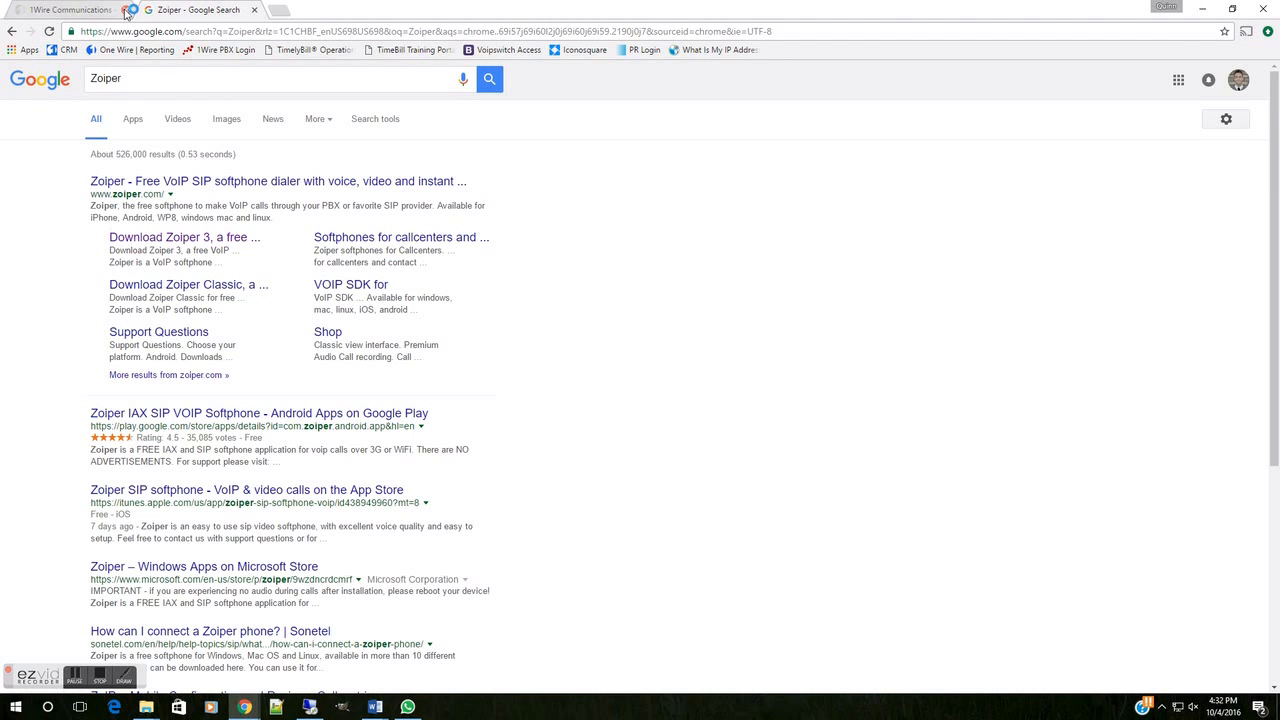
mouse_move(197, 244)
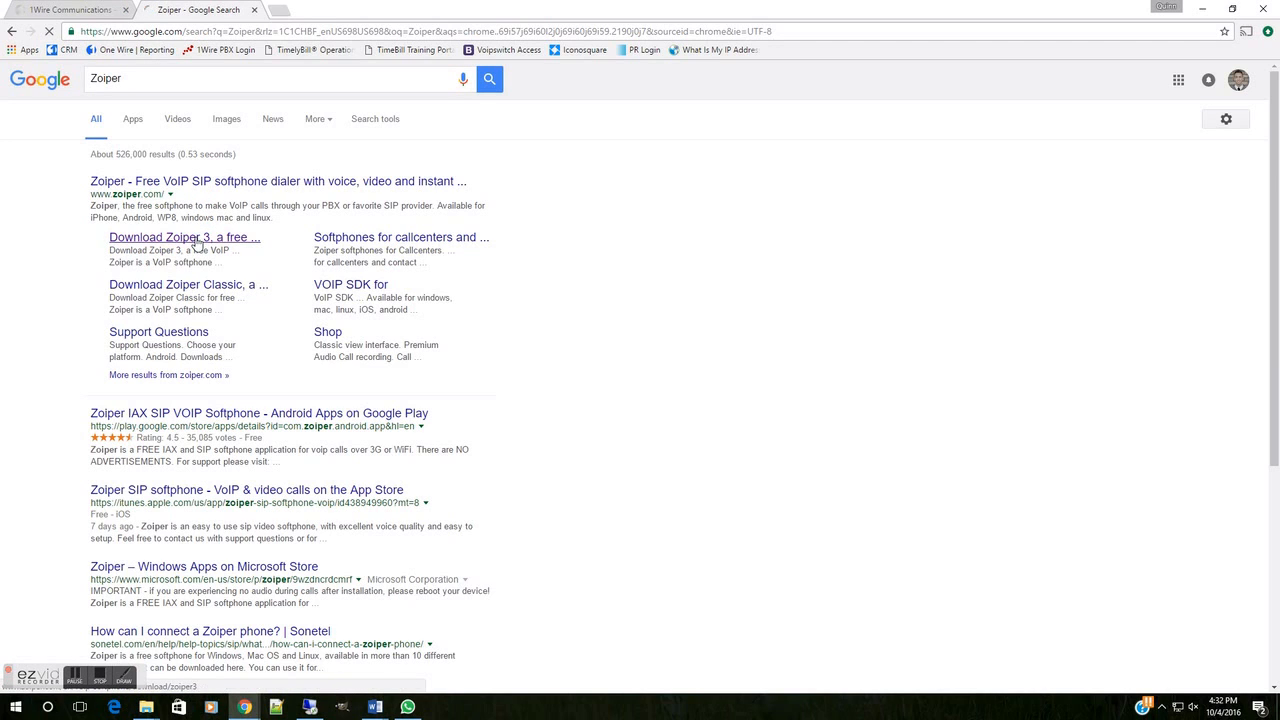
Go to the Zoiper 3 download page and choose Windows as the platform
left_click(184, 237)
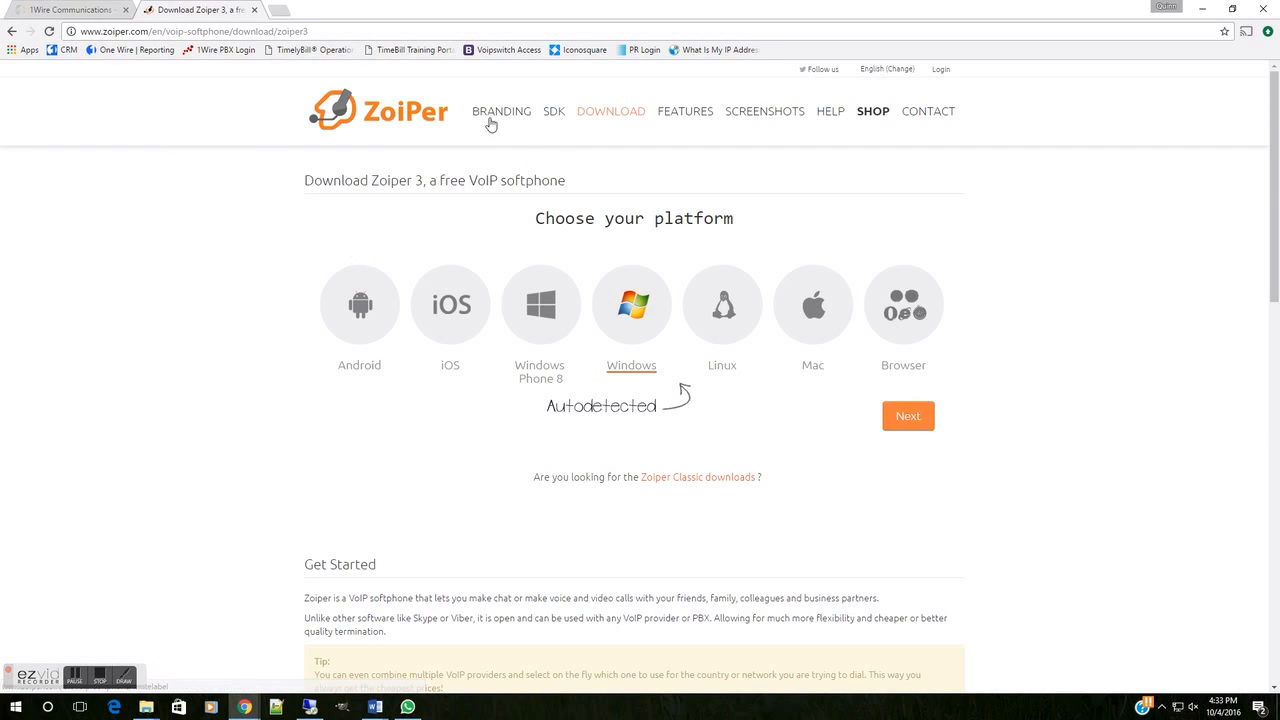
mouse_move(417, 293)
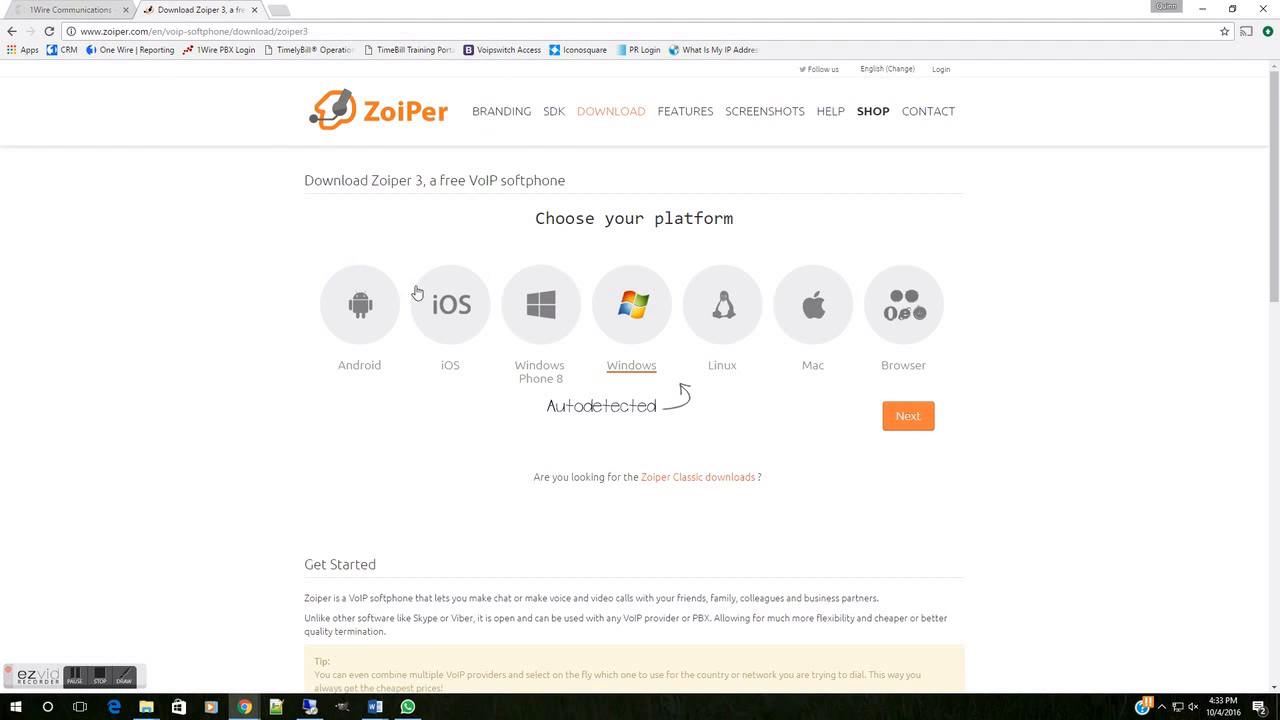
mouse_move(645, 317)
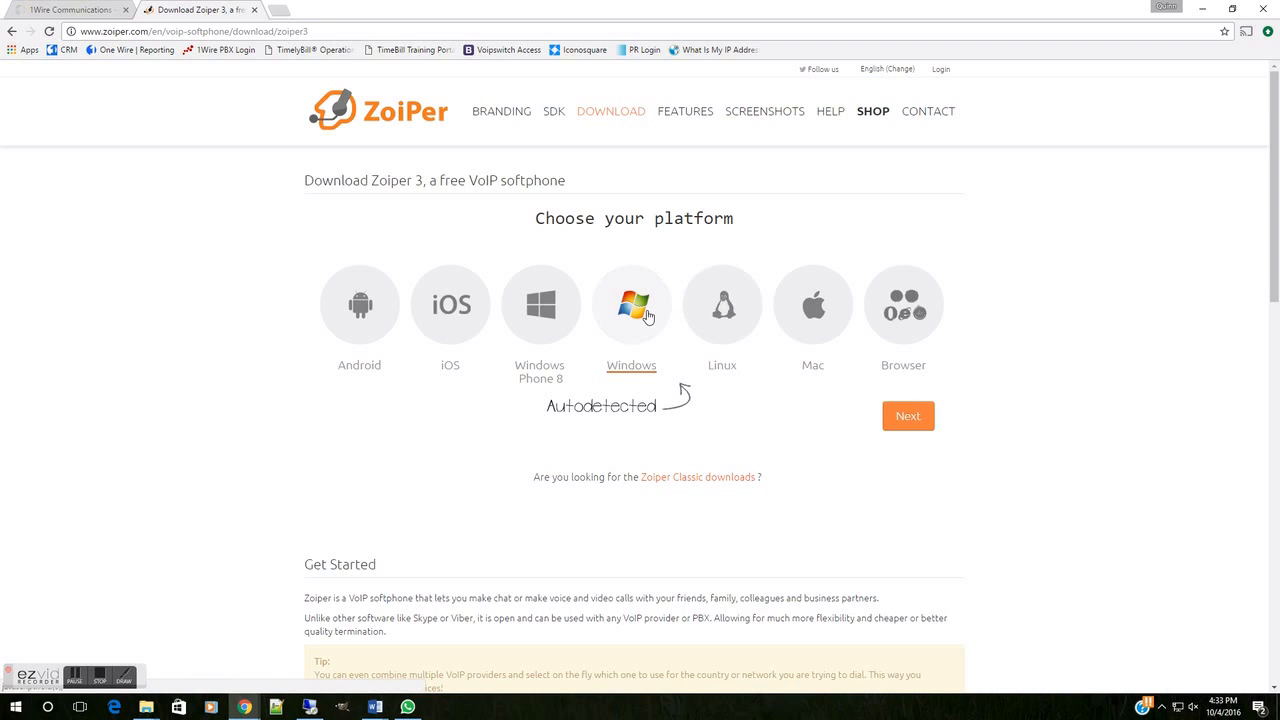
mouse_move(652, 325)
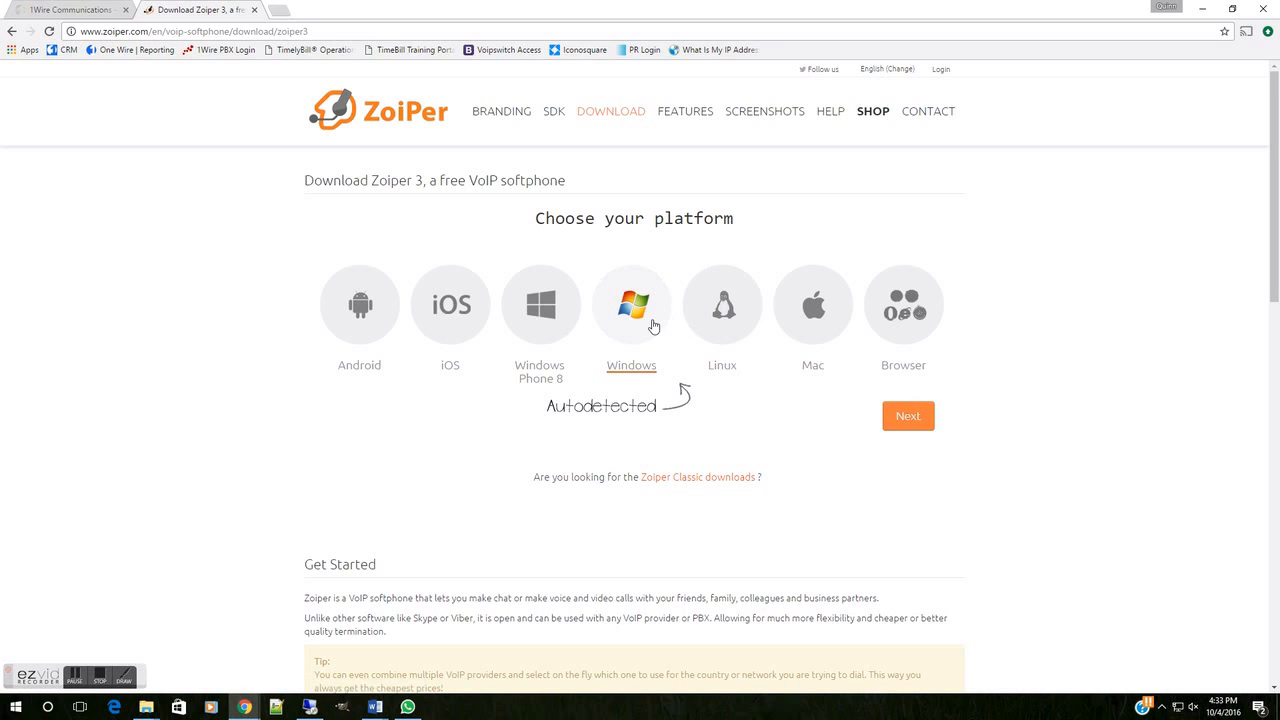
left_click(907, 416)
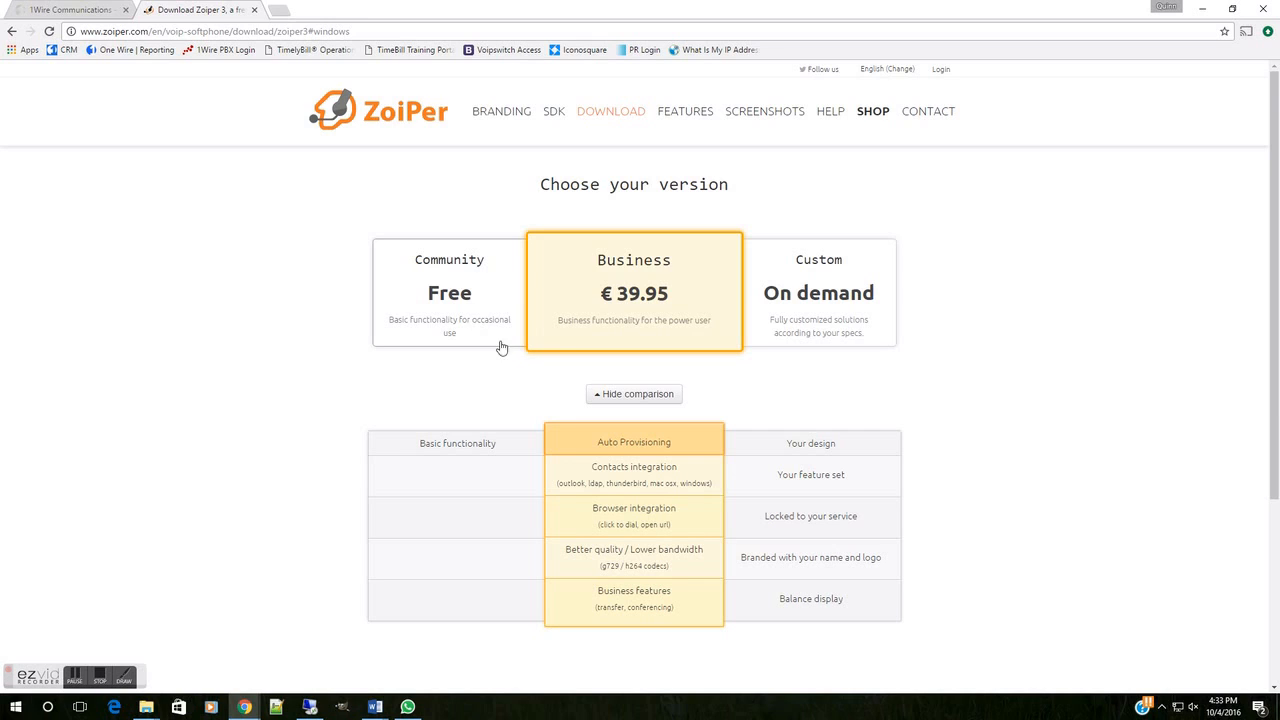
mouse_move(616, 296)
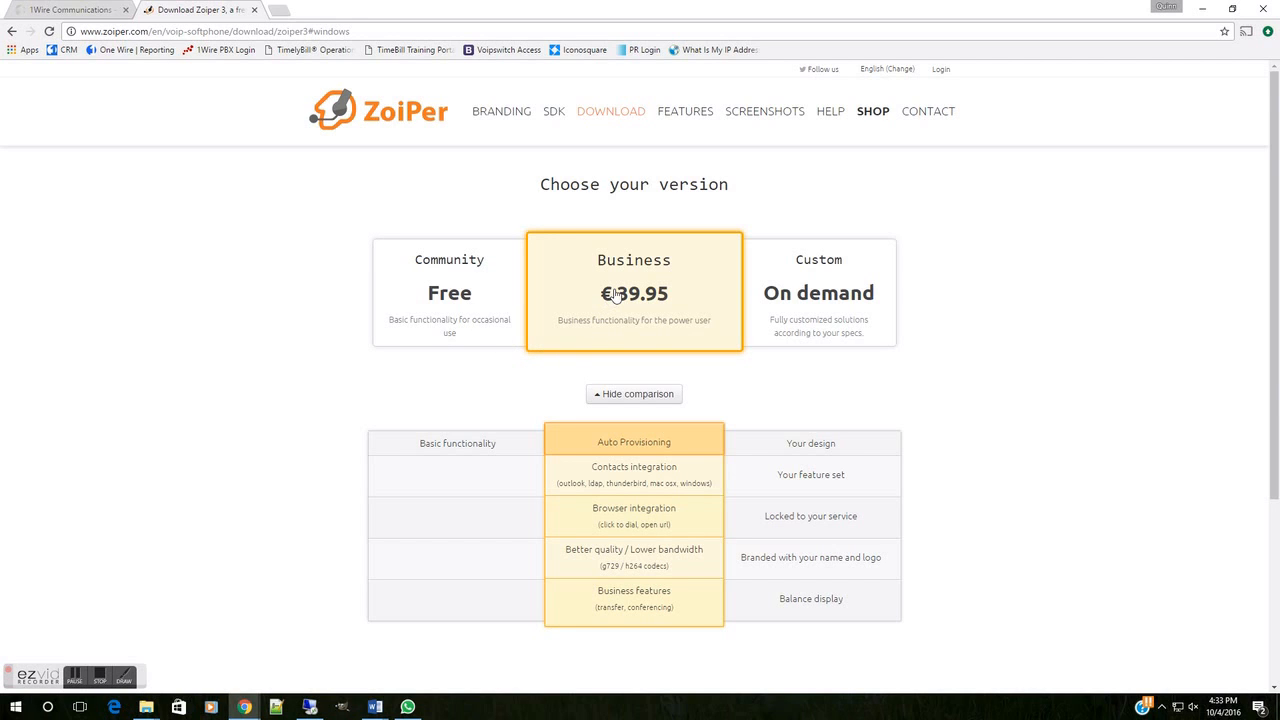
mouse_move(508, 305)
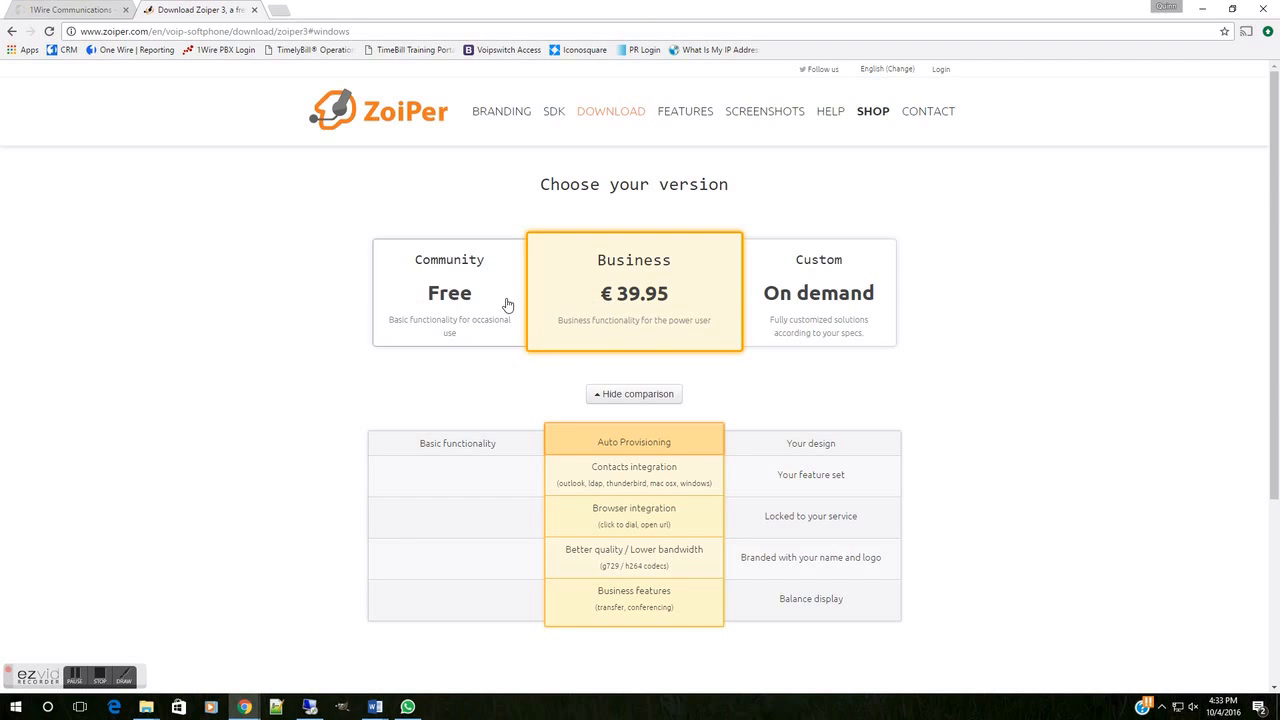
mouse_move(470, 299)
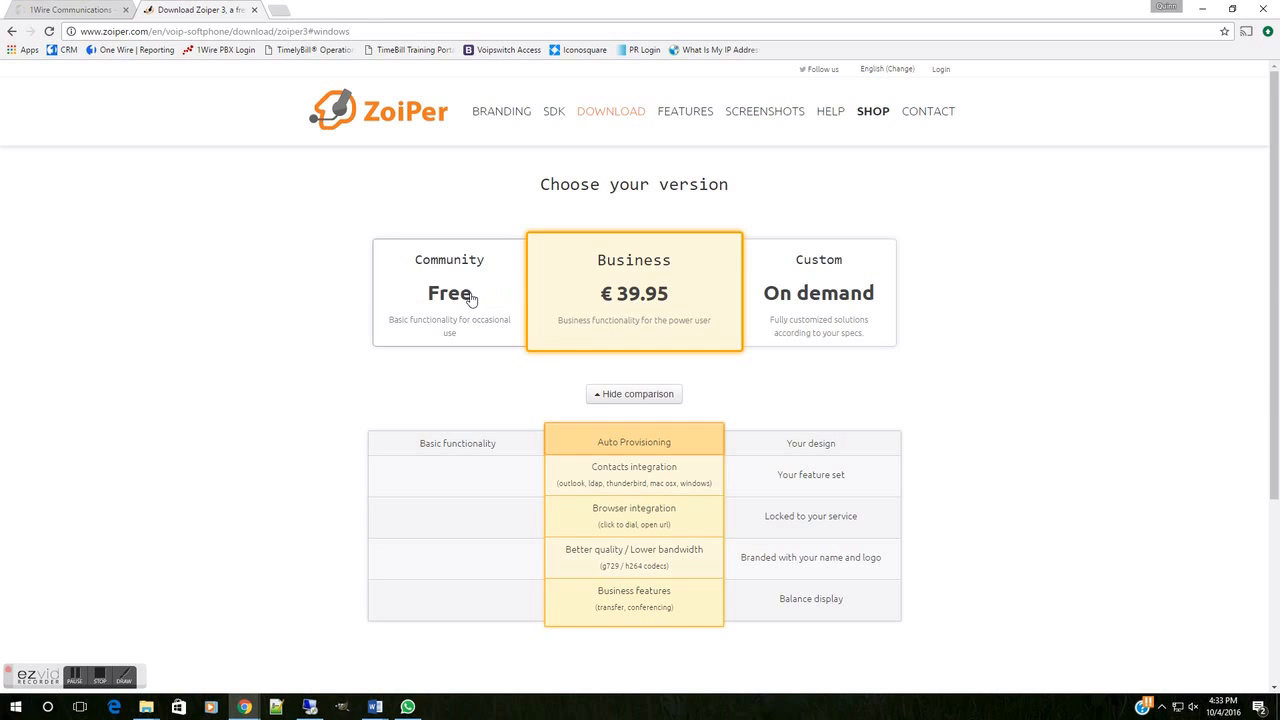
Choose the free Community edition so the Zoiper 3 download begins
left_click(449, 292)
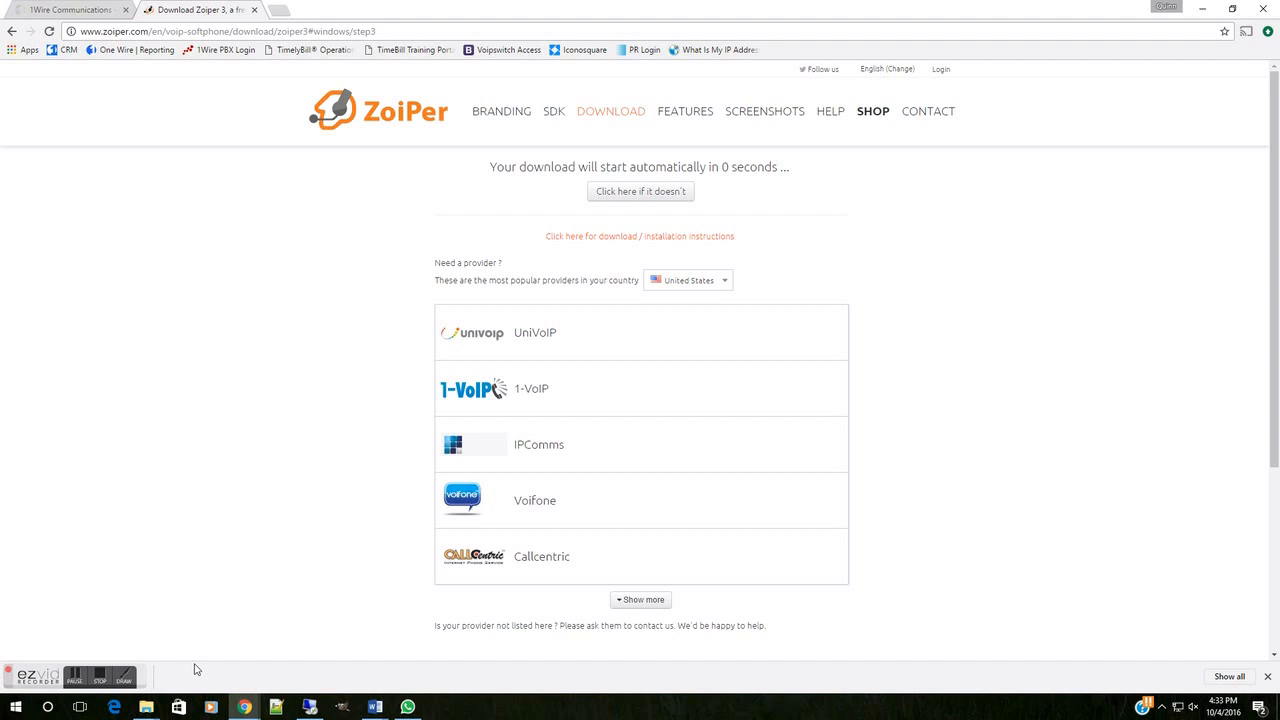
mouse_move(238, 646)
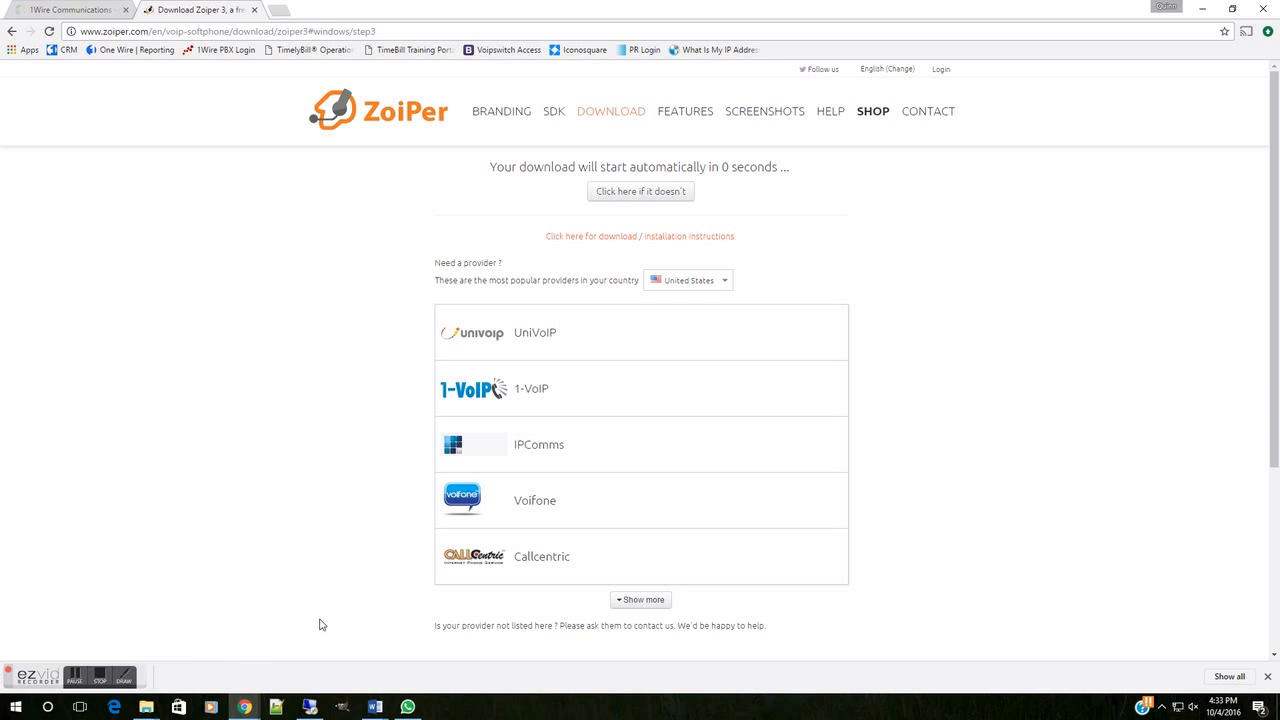
mouse_move(1103, 670)
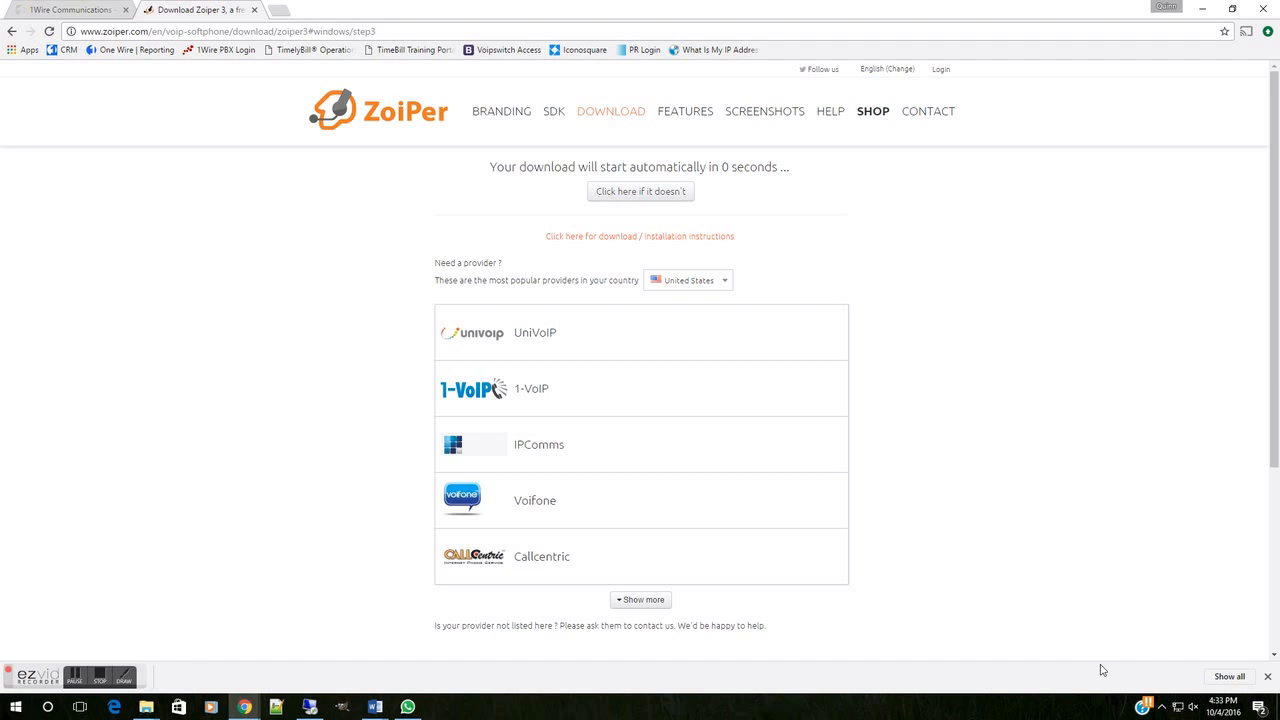
mouse_move(1159, 705)
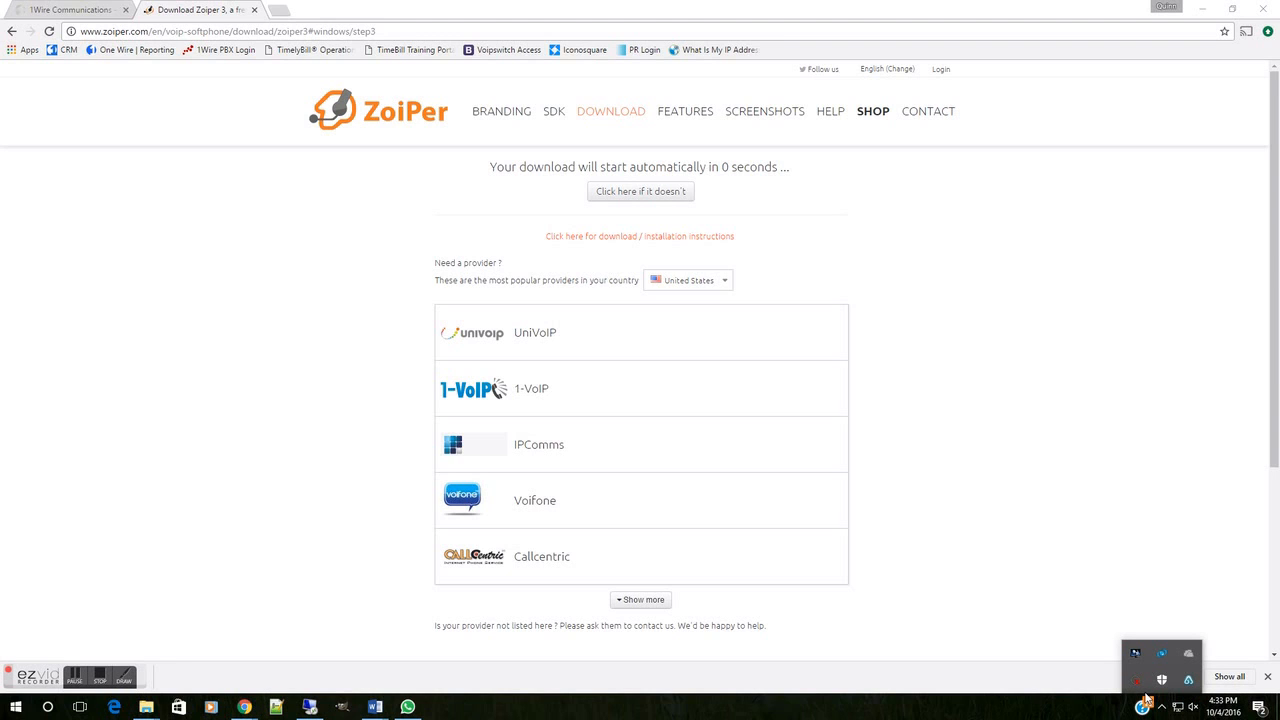
left_click(441, 707)
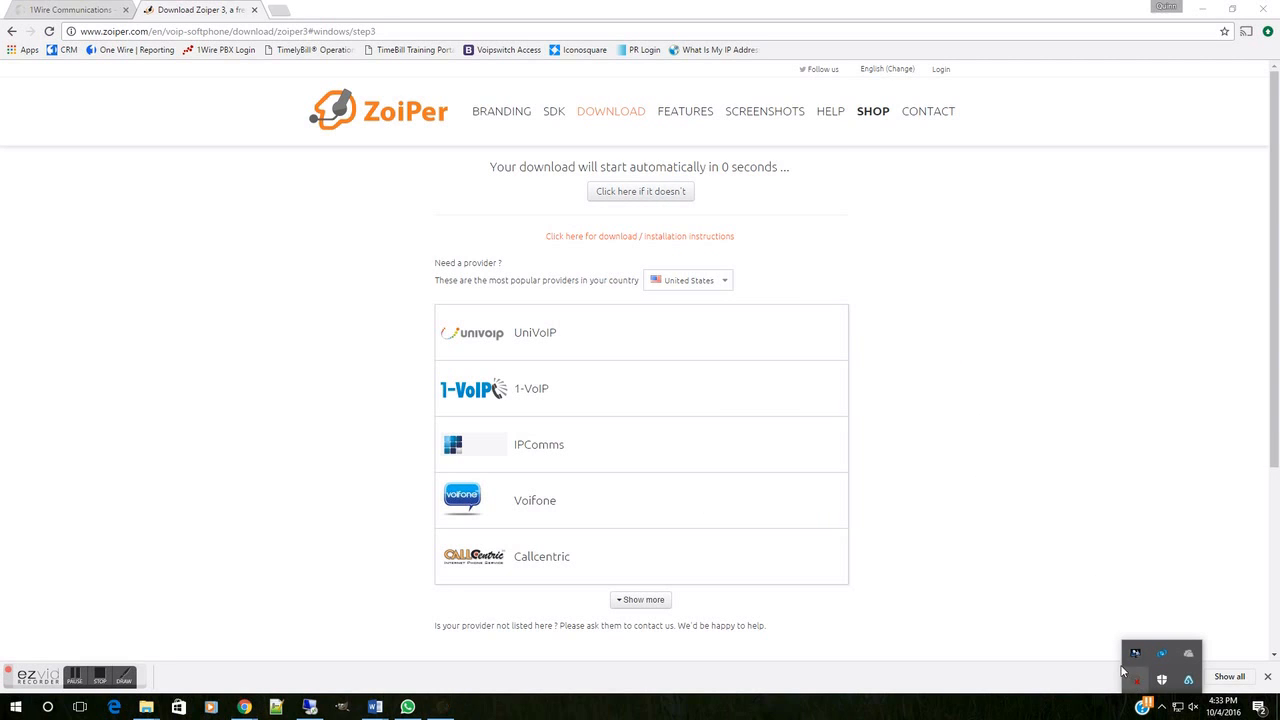
Bring up Zoiper from the tray and start creating a new account from Settings
left_click(440, 707)
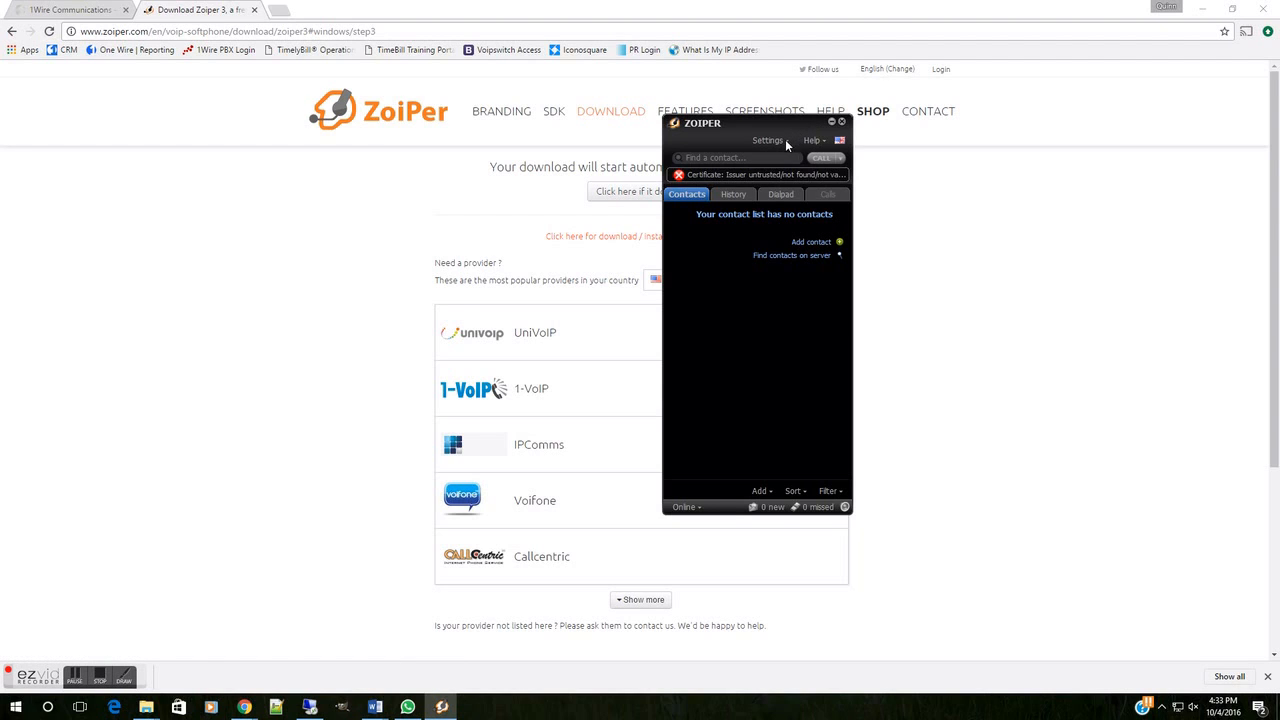
mouse_move(758, 143)
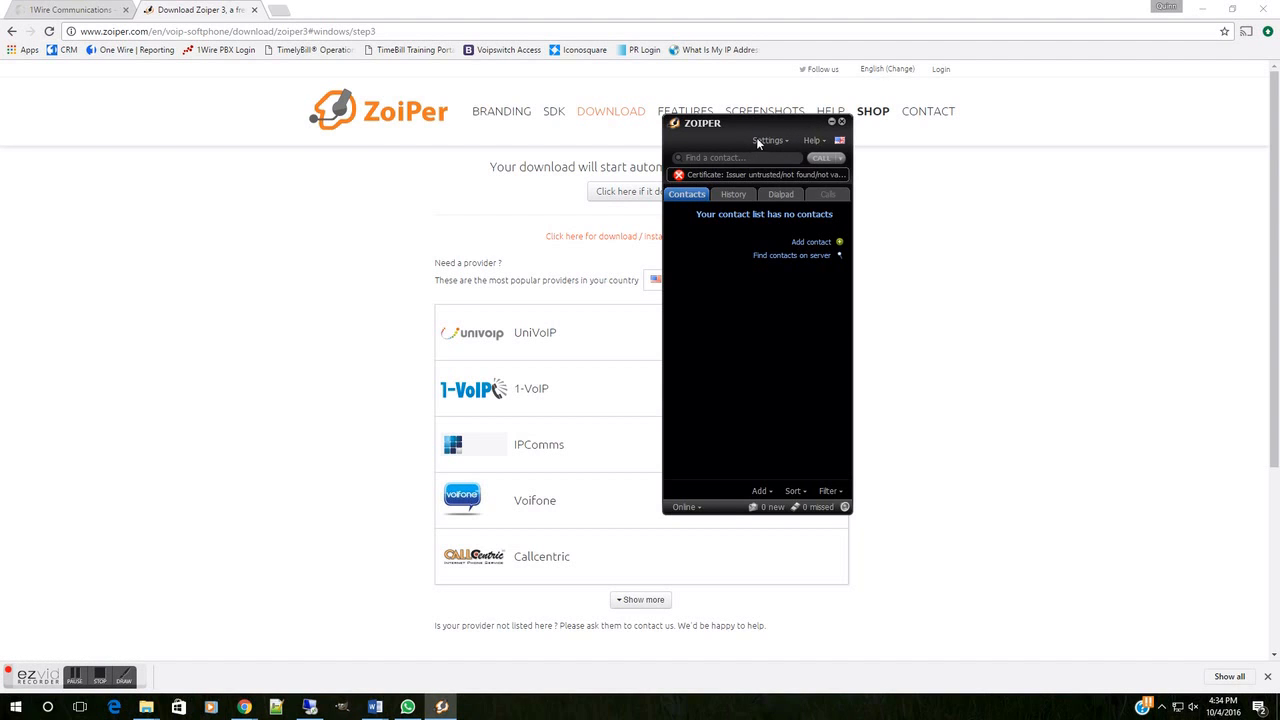
left_click(768, 140)
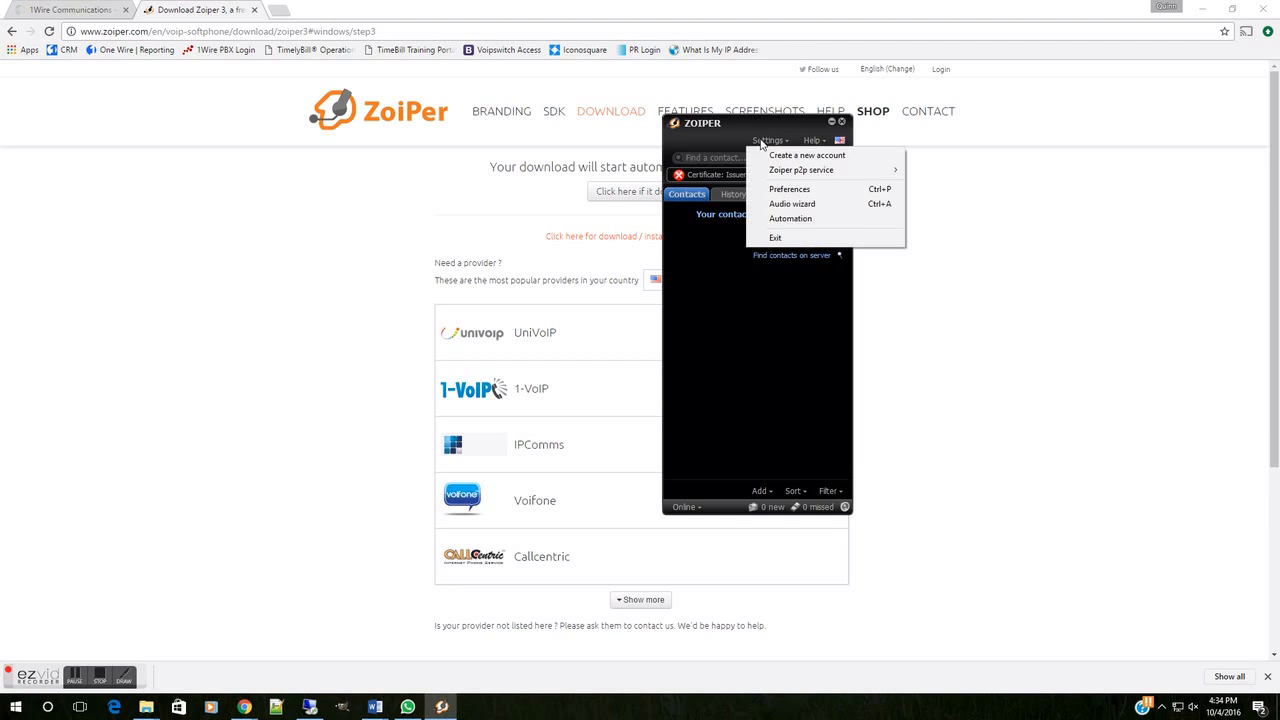
mouse_move(806, 155)
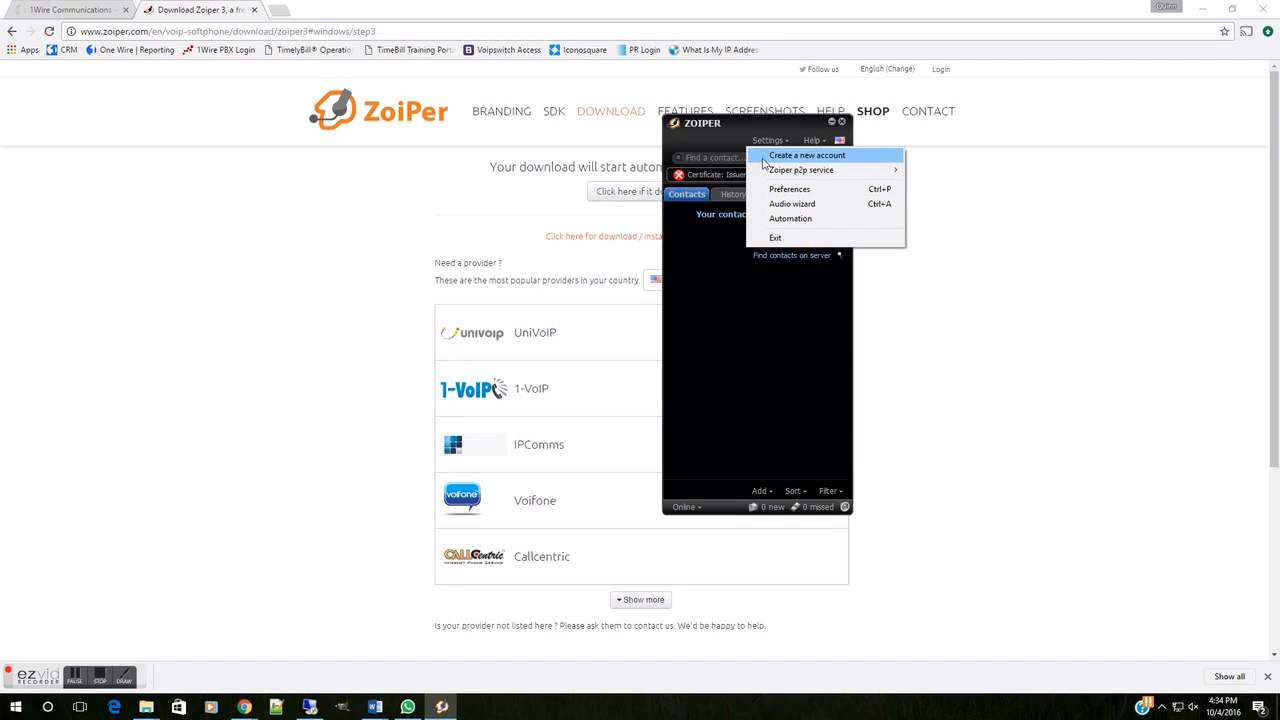
left_click(807, 155)
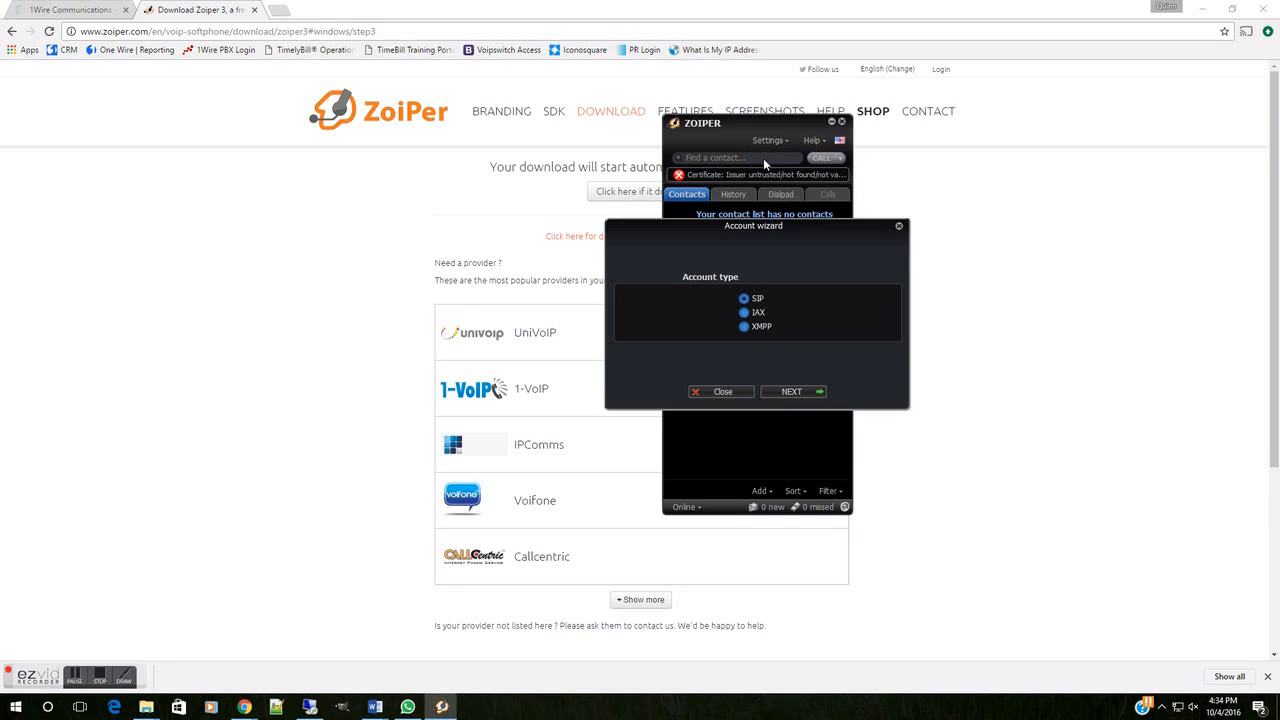
mouse_move(780, 175)
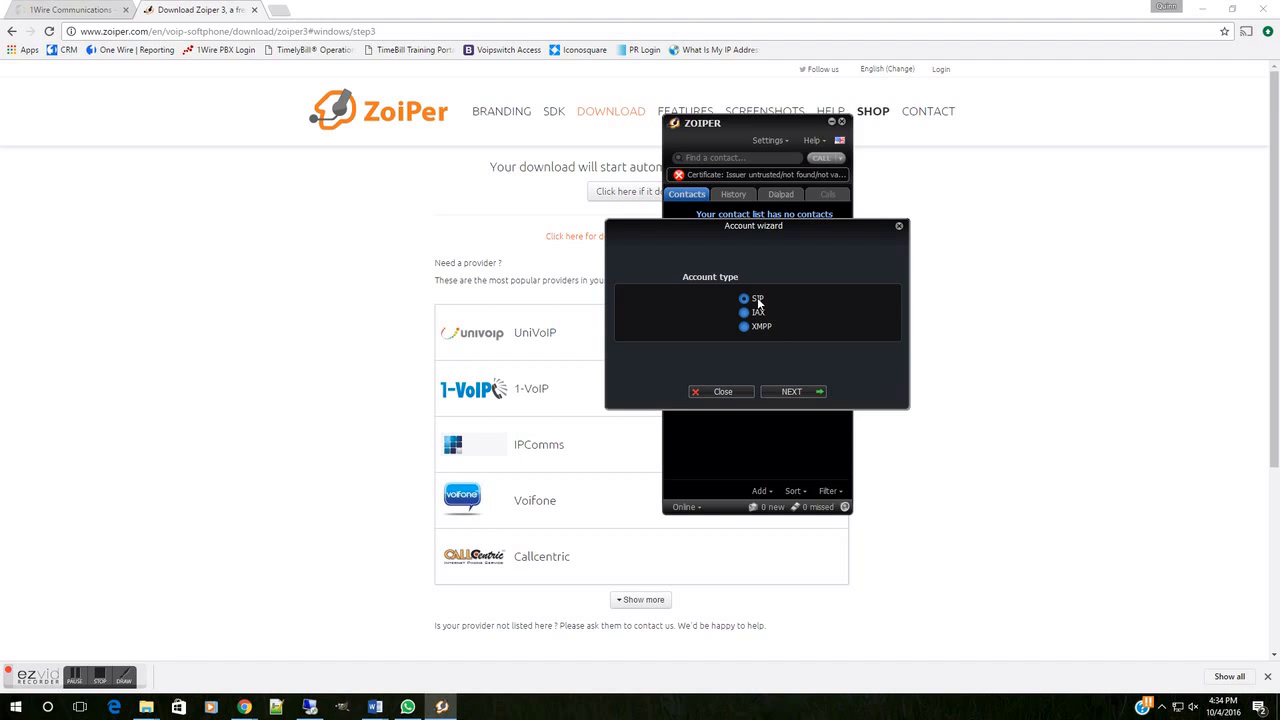
Choose SIP and enter username 9013, its password and domain 1wires
left_click(791, 391)
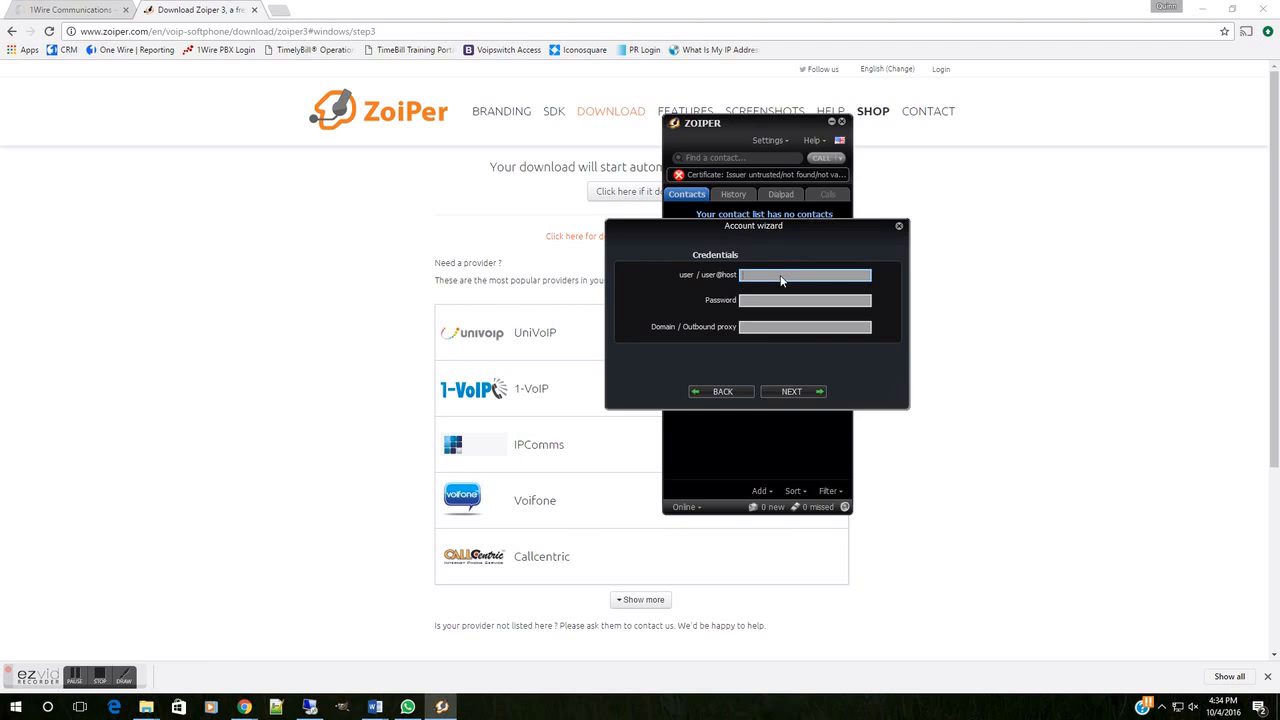
type("9013")
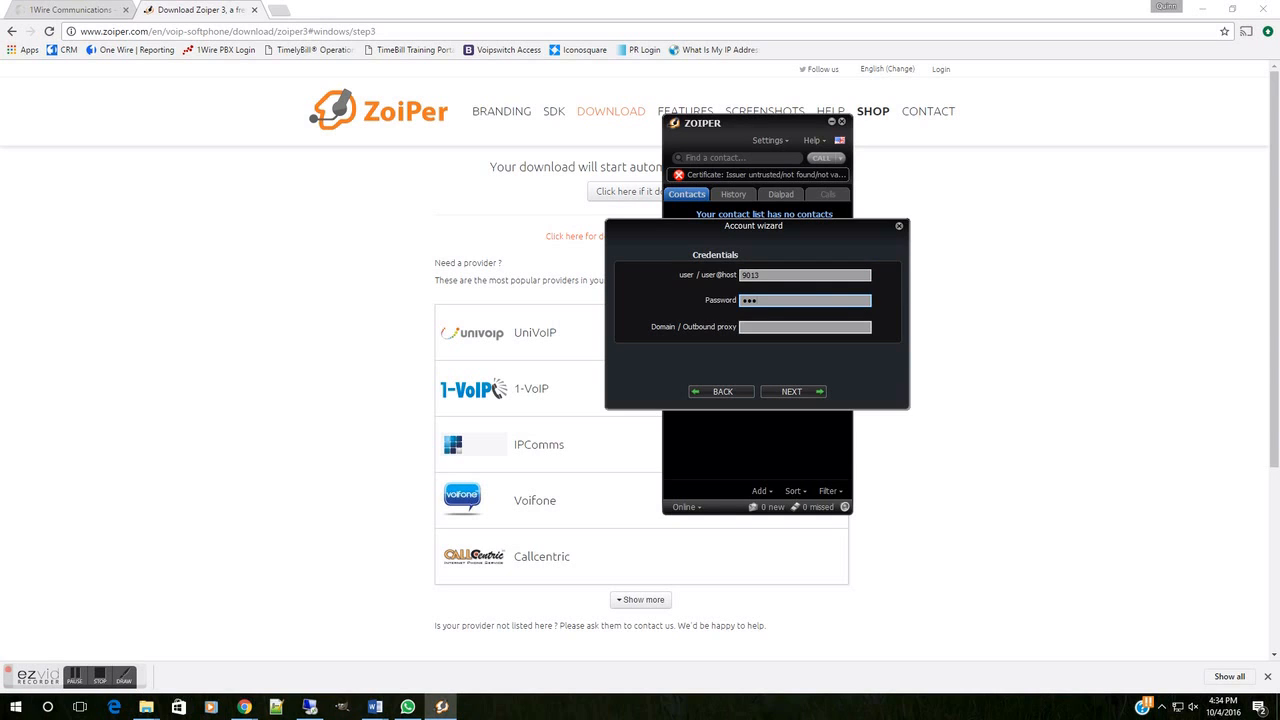
type("••••")
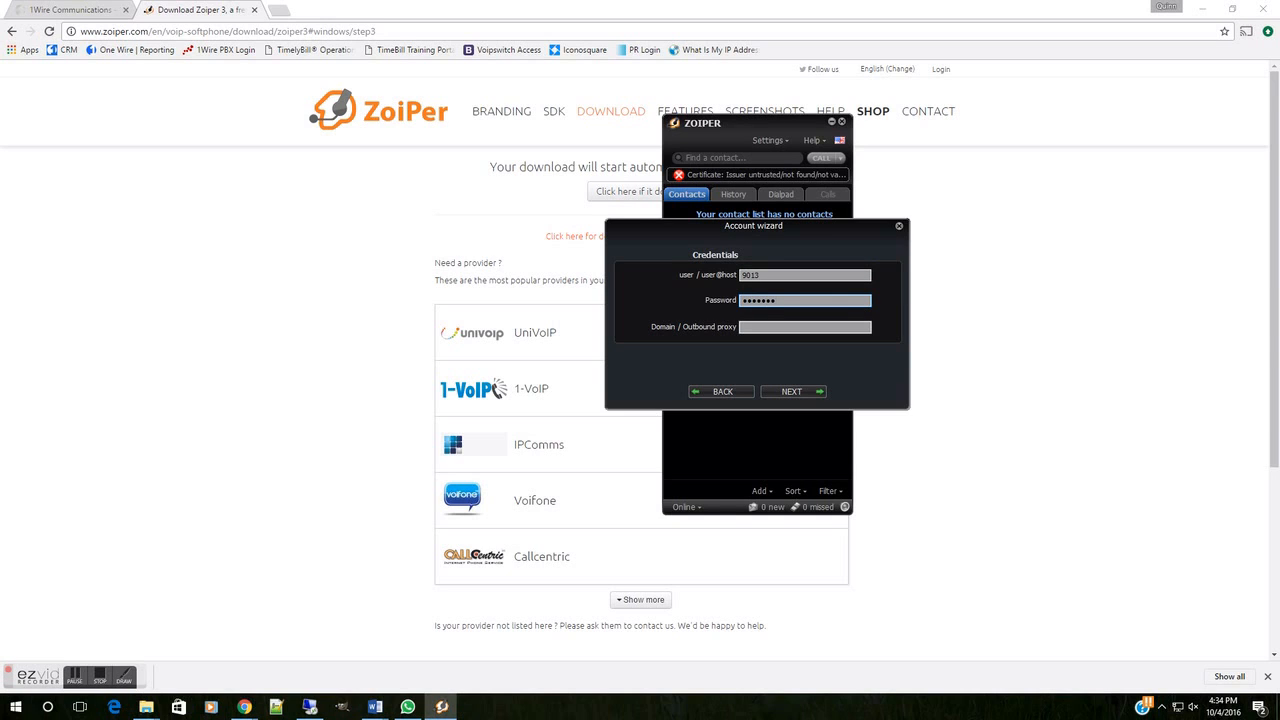
left_click(804, 326)
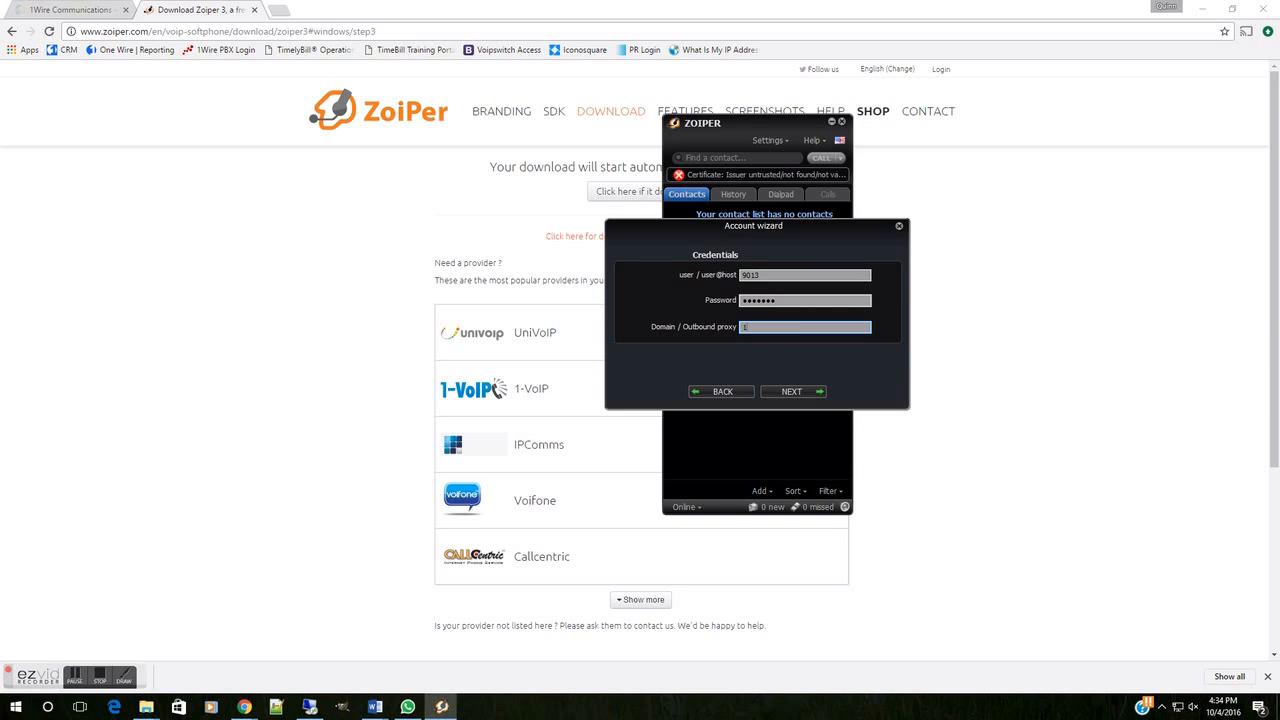
type("1wiresnom.1wi.co")
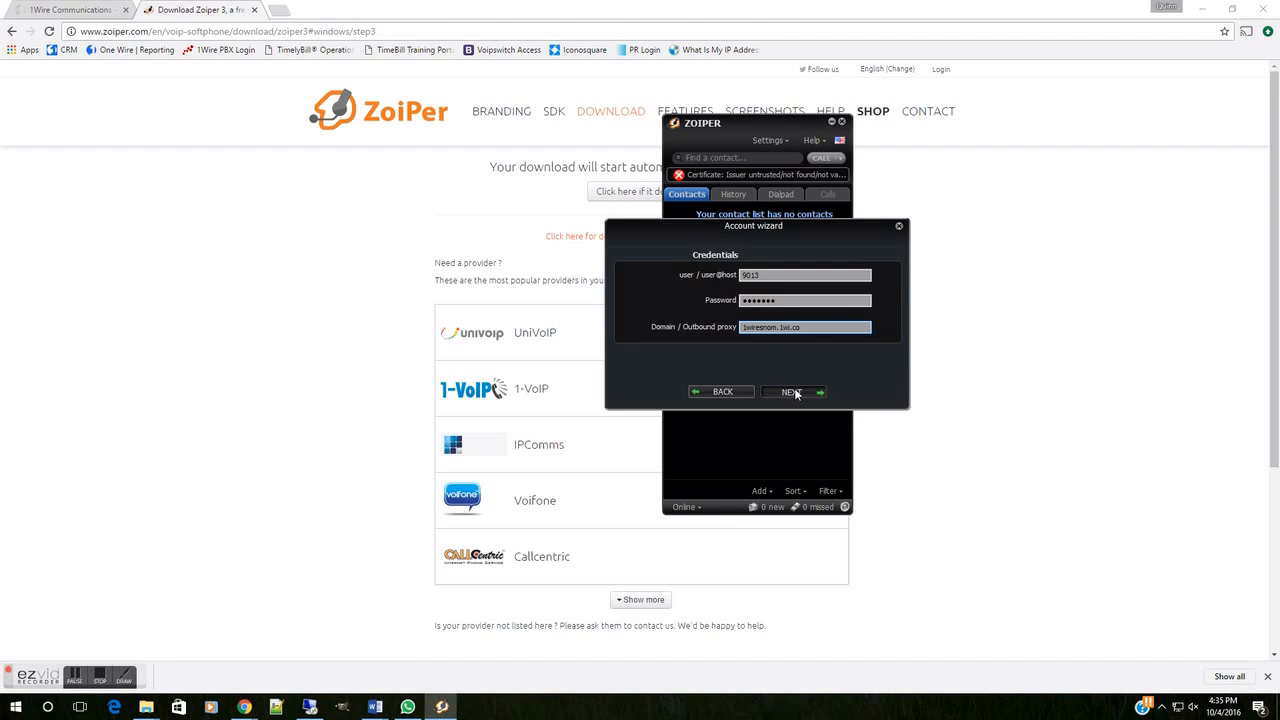
Accept the credentials and account name so account 9013 is added
left_click(791, 391)
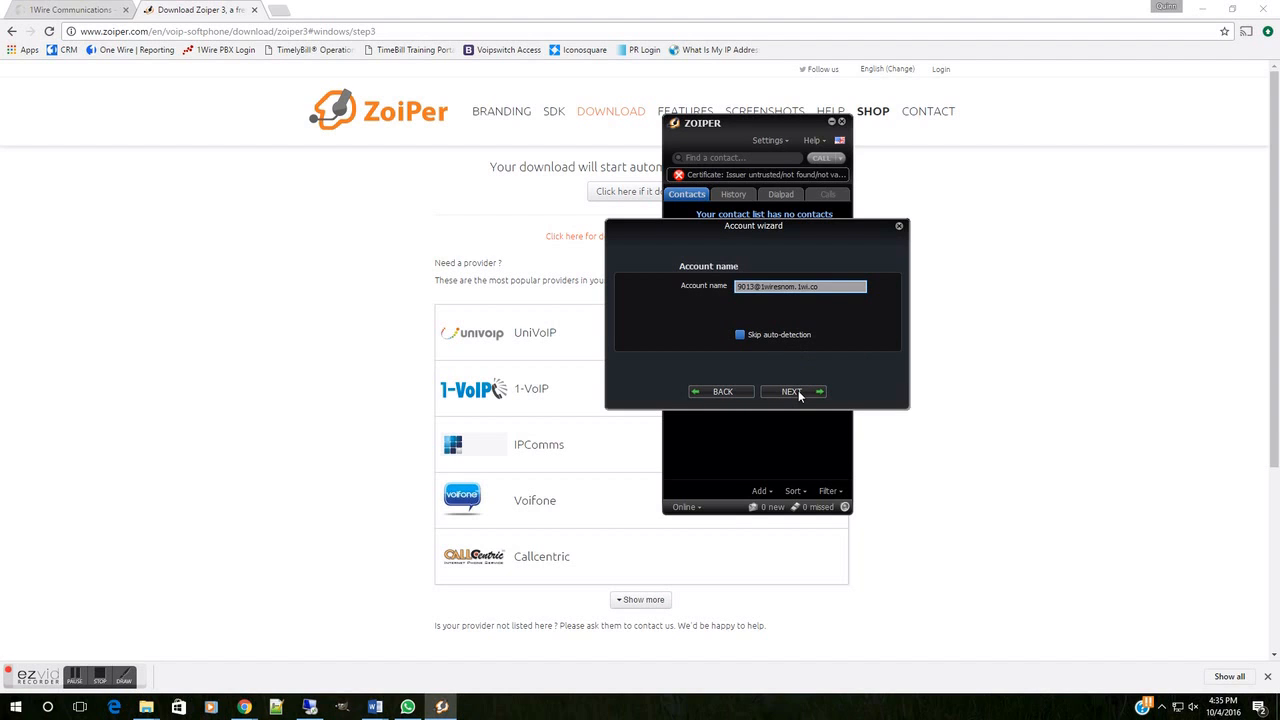
left_click(791, 391)
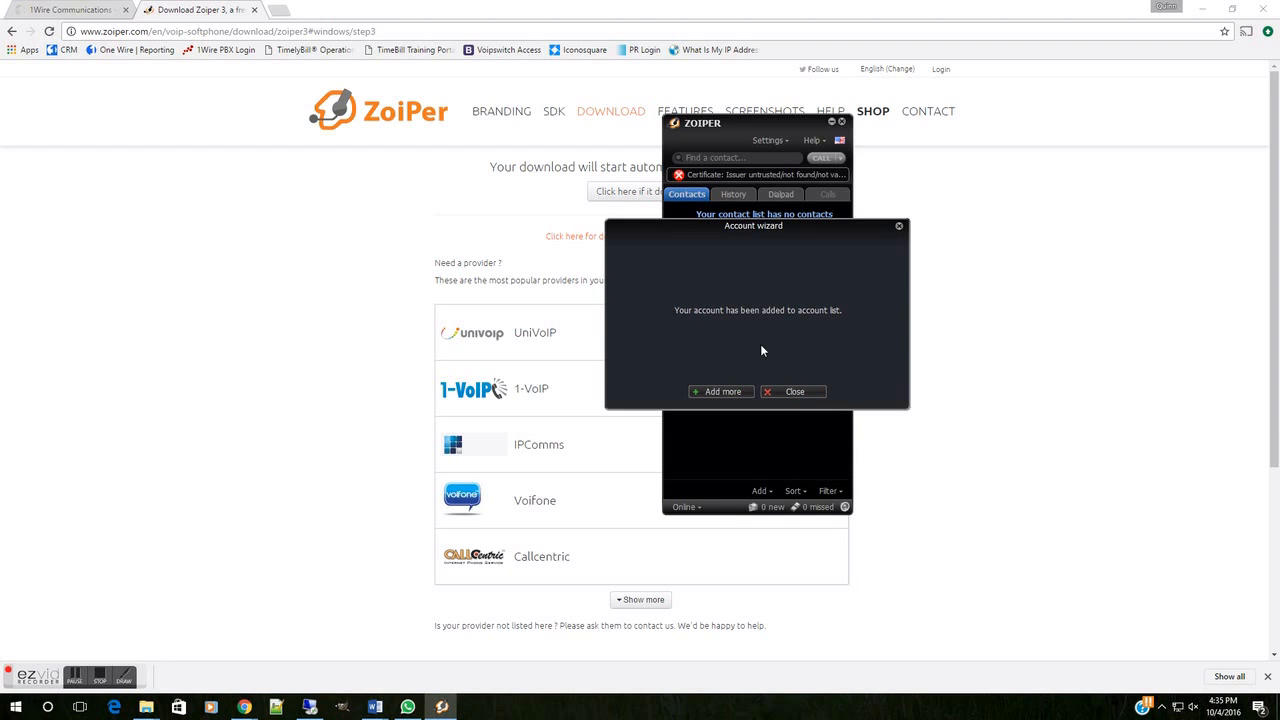
mouse_move(790, 323)
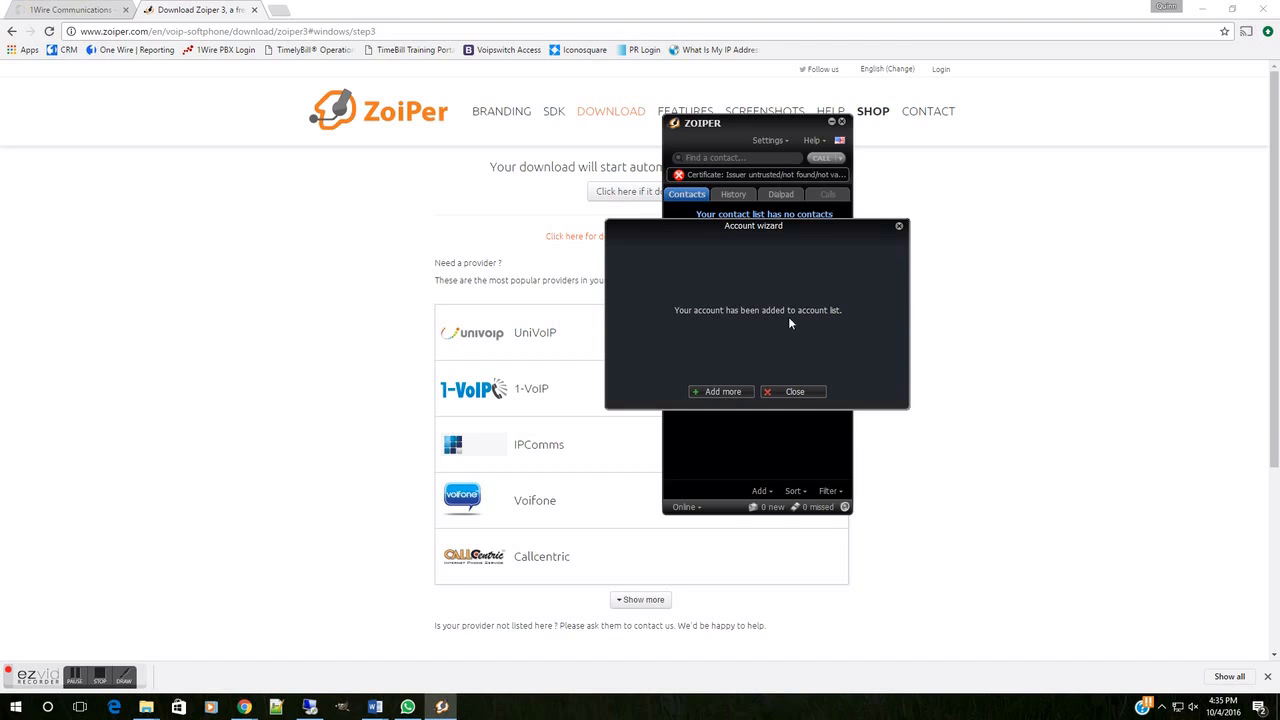
mouse_move(722, 391)
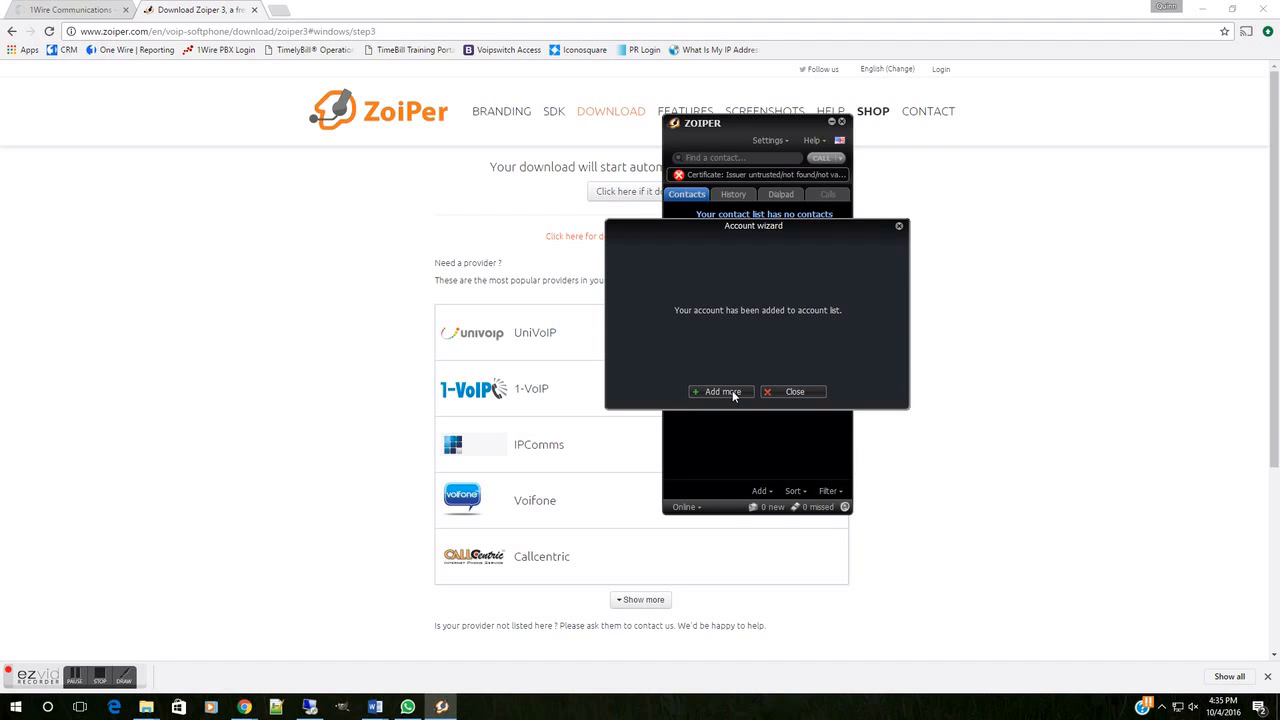
mouse_move(760, 390)
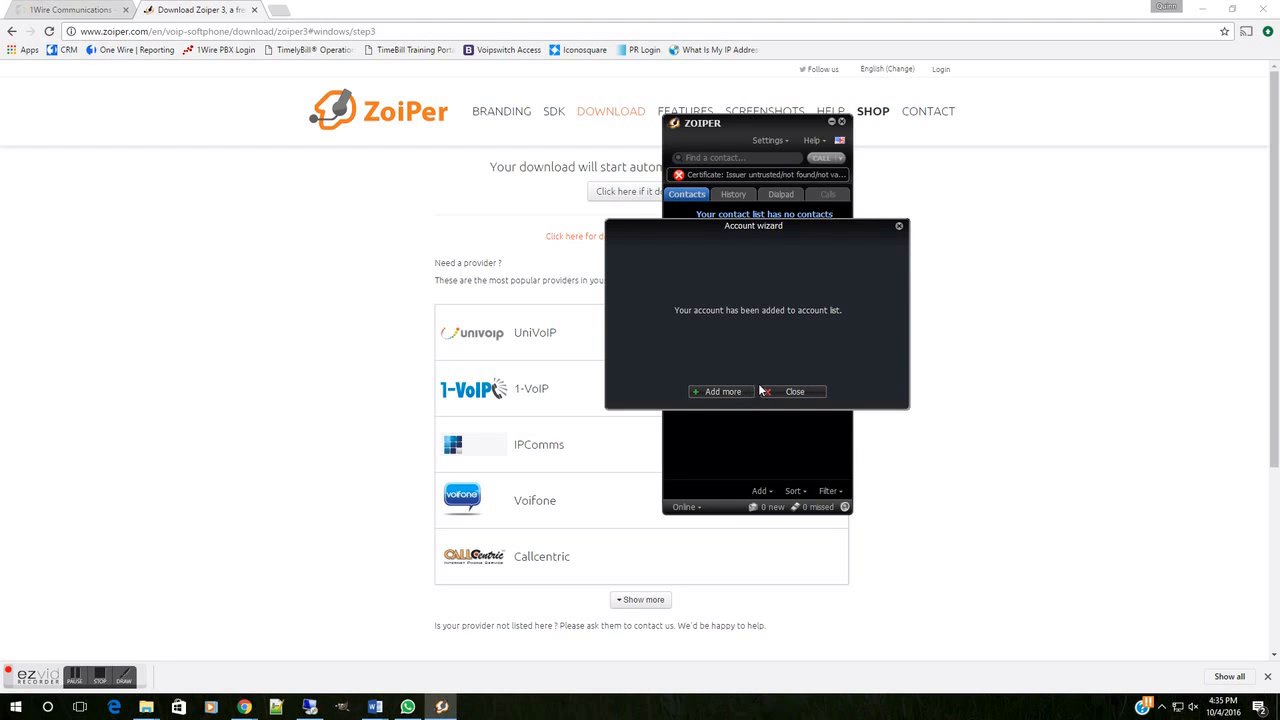
mouse_move(771, 391)
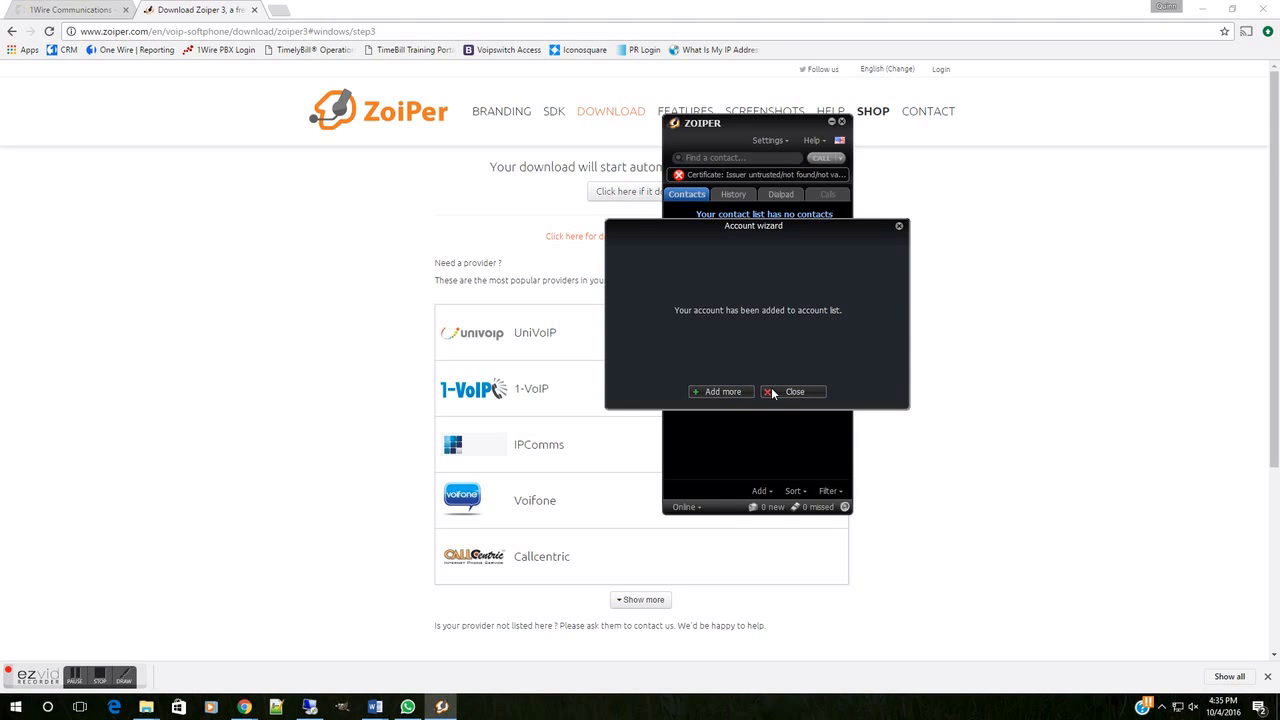
Close the account wizard and bring up Zoiper's Settings menu
left_click(794, 391)
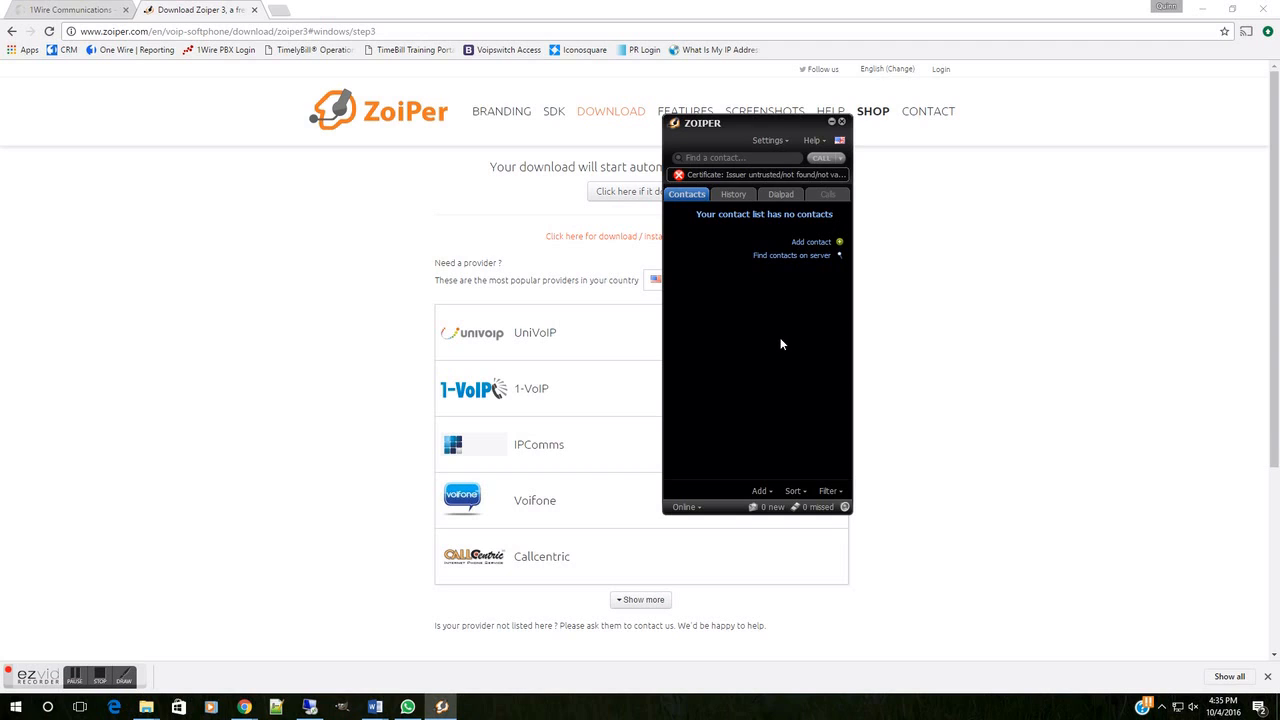
mouse_move(780, 160)
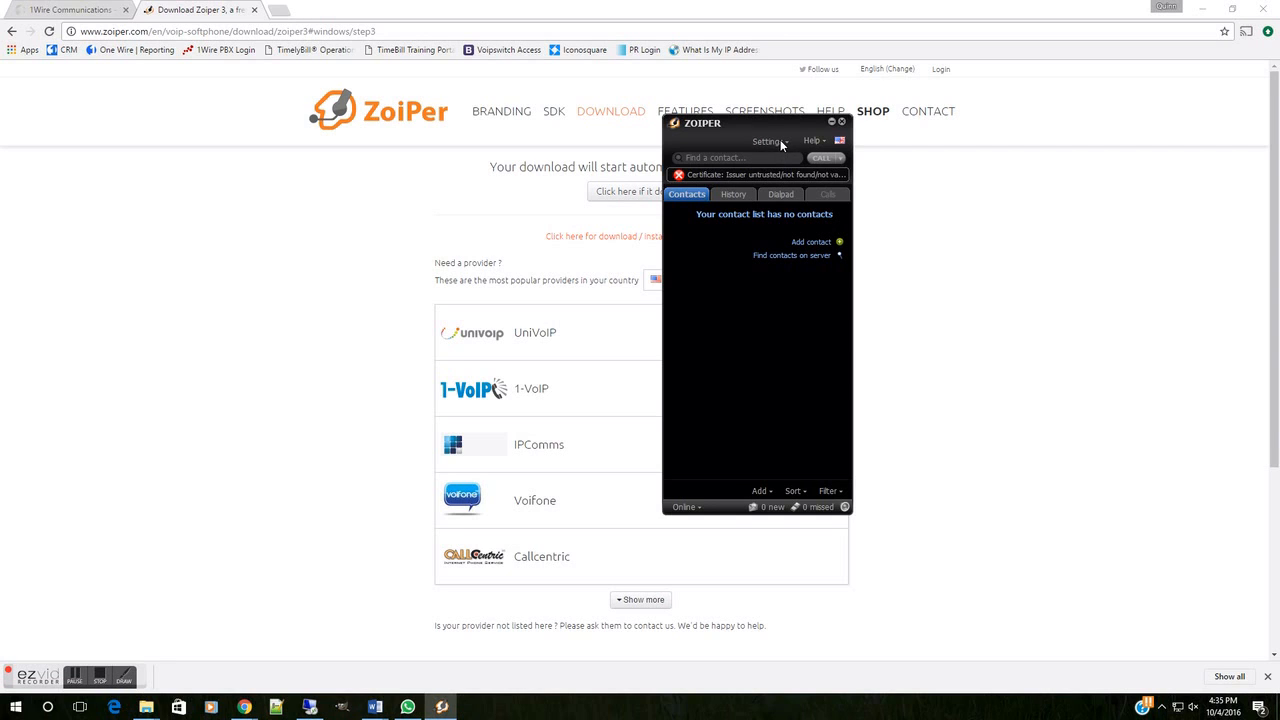
left_click(767, 140)
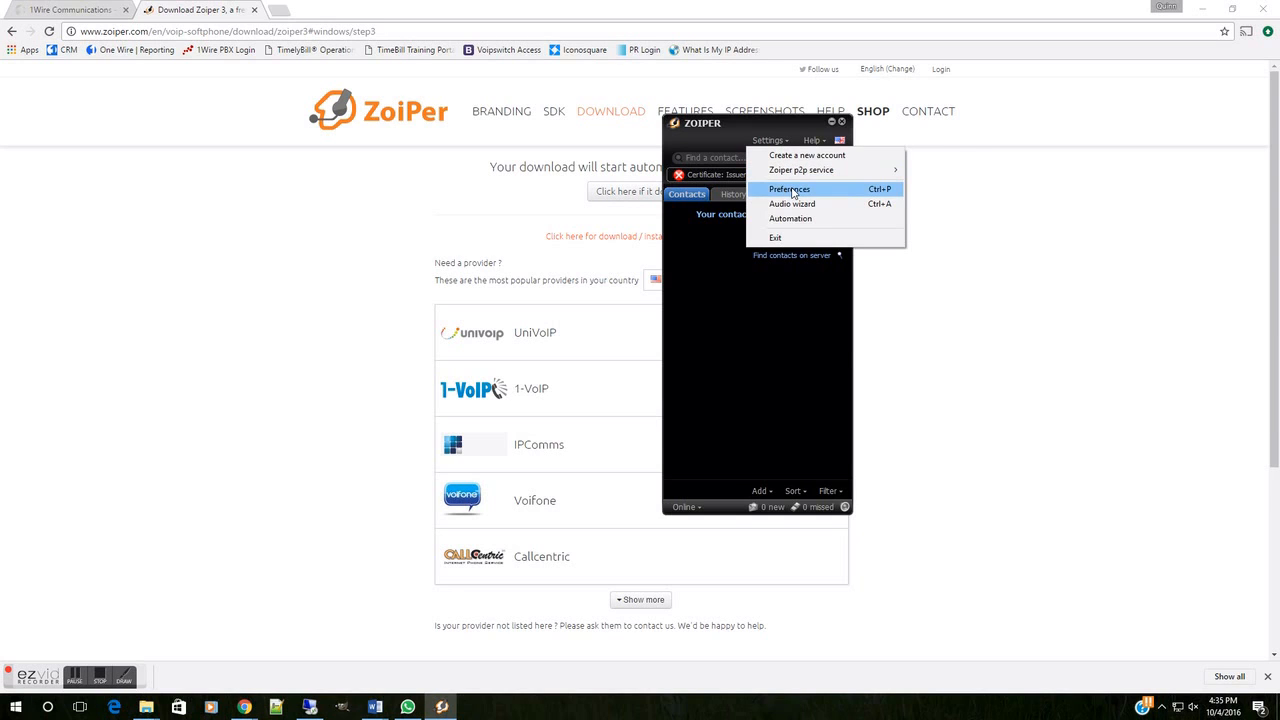
Show Preferences with account 9013 listed as Registered
left_click(790, 189)
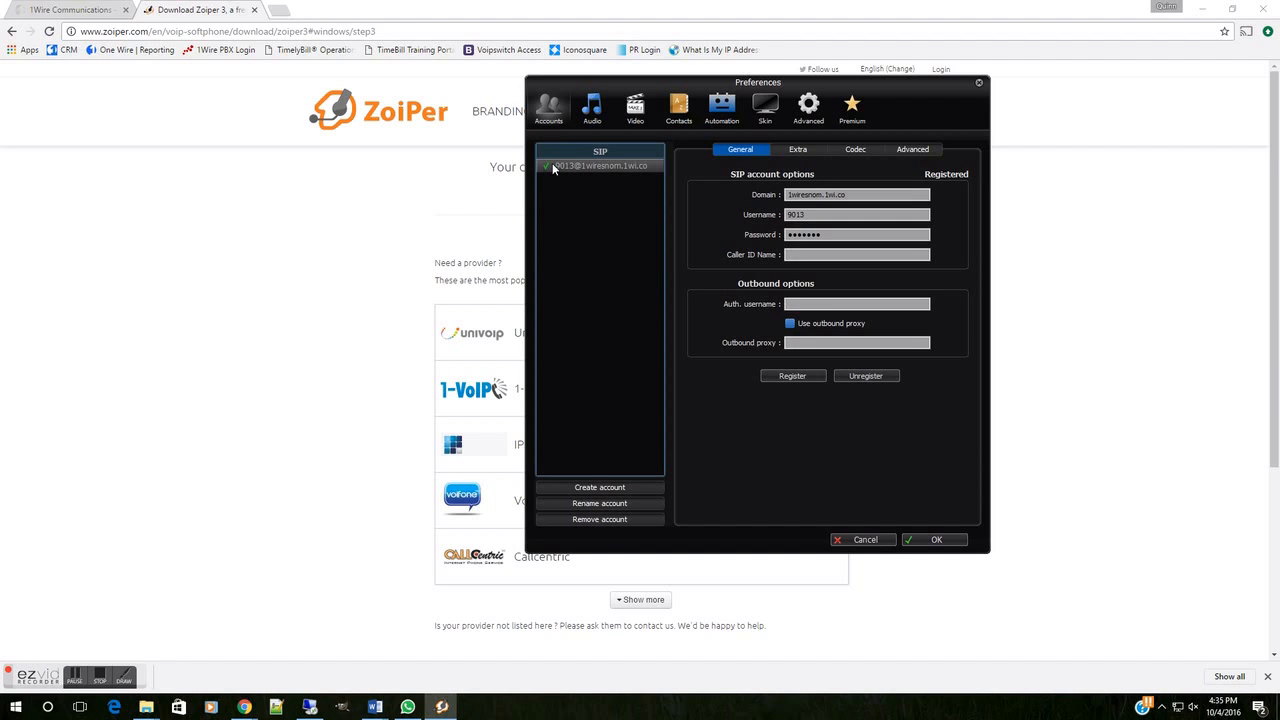
mouse_move(568, 180)
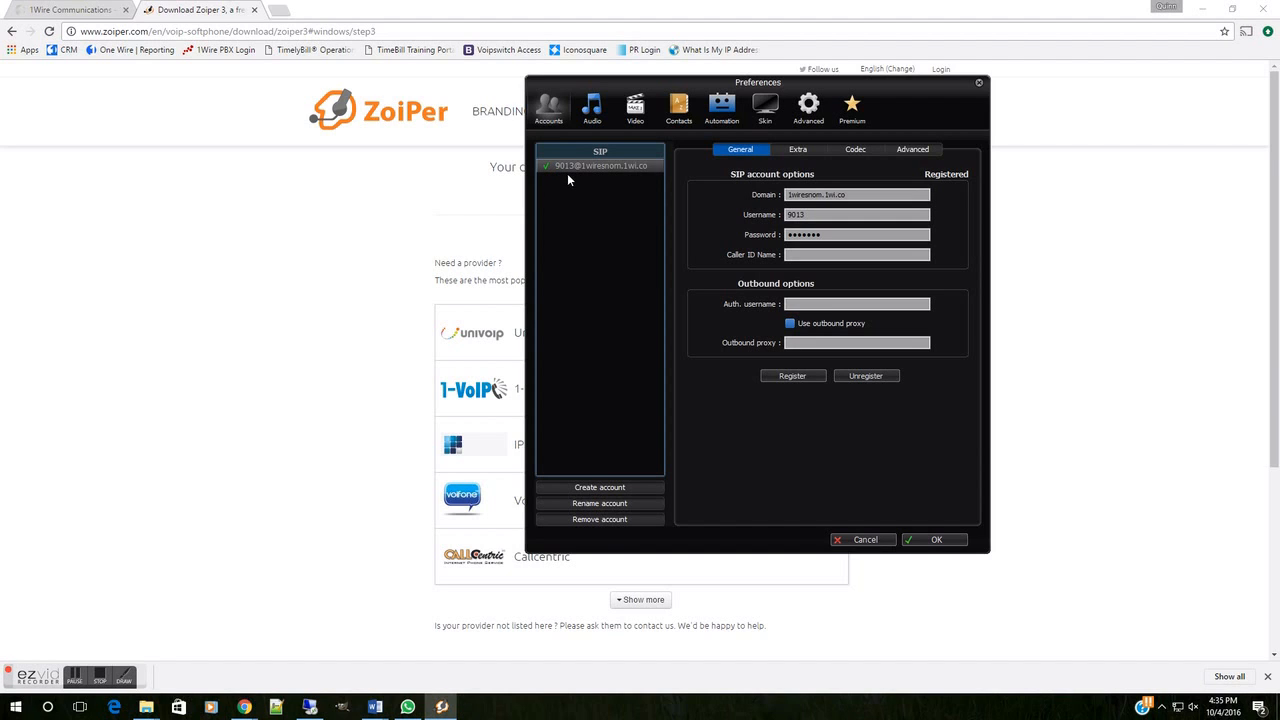
mouse_move(745, 377)
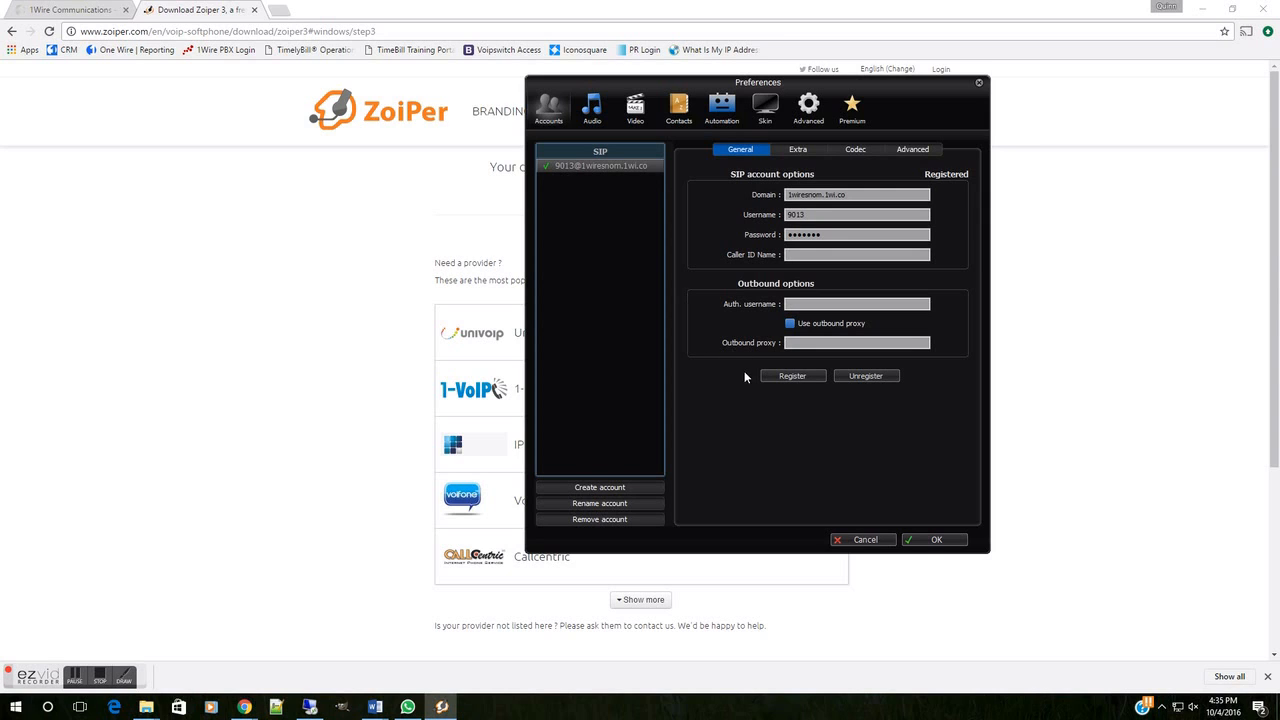
mouse_move(828, 378)
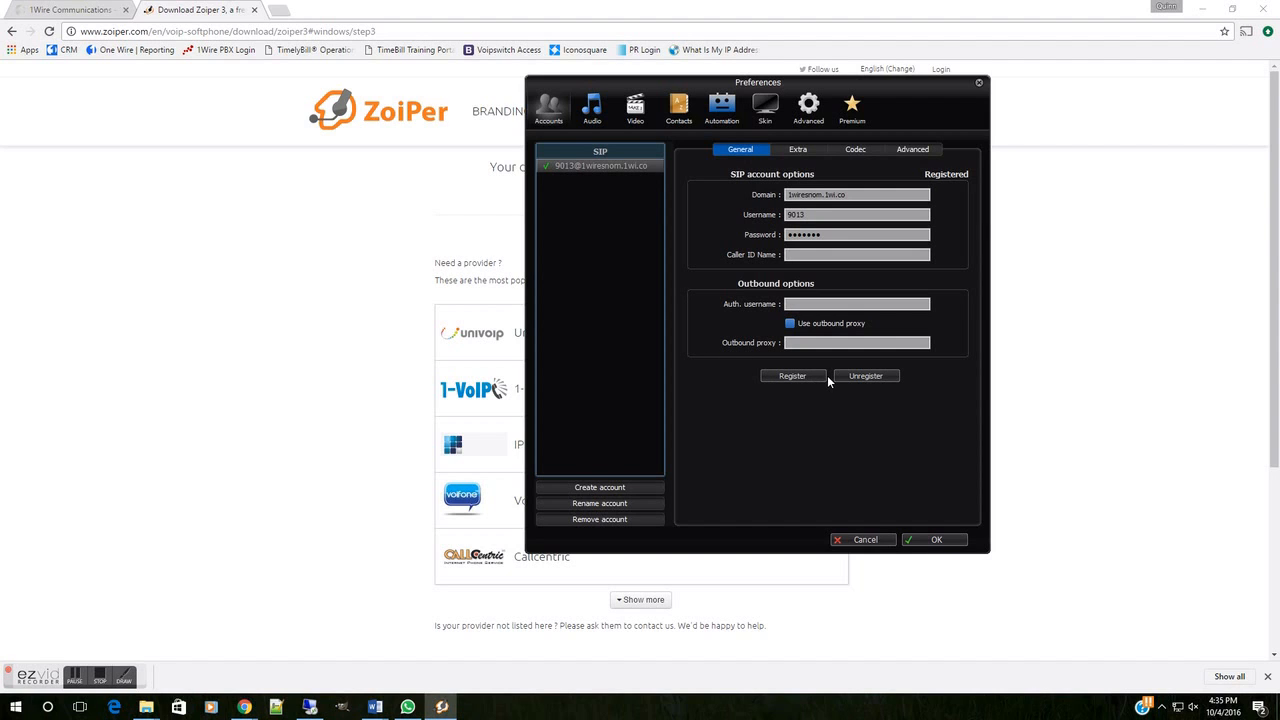
mouse_move(820, 380)
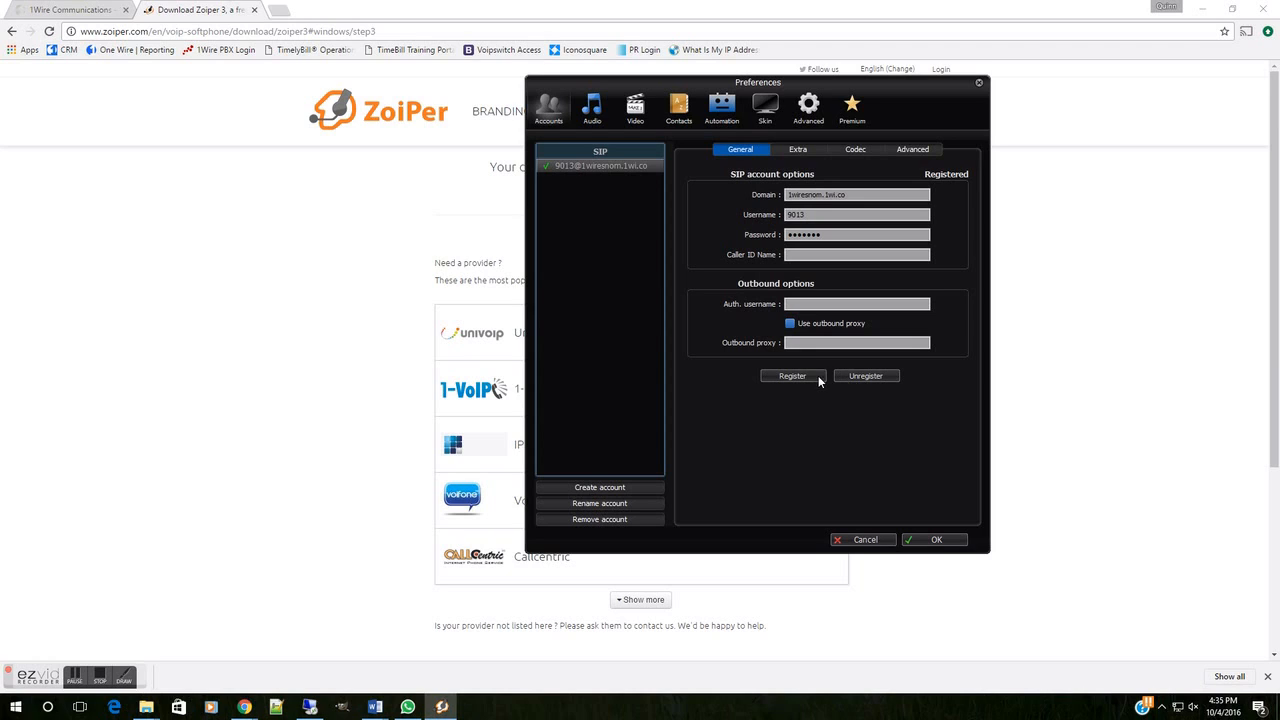
mouse_move(810, 381)
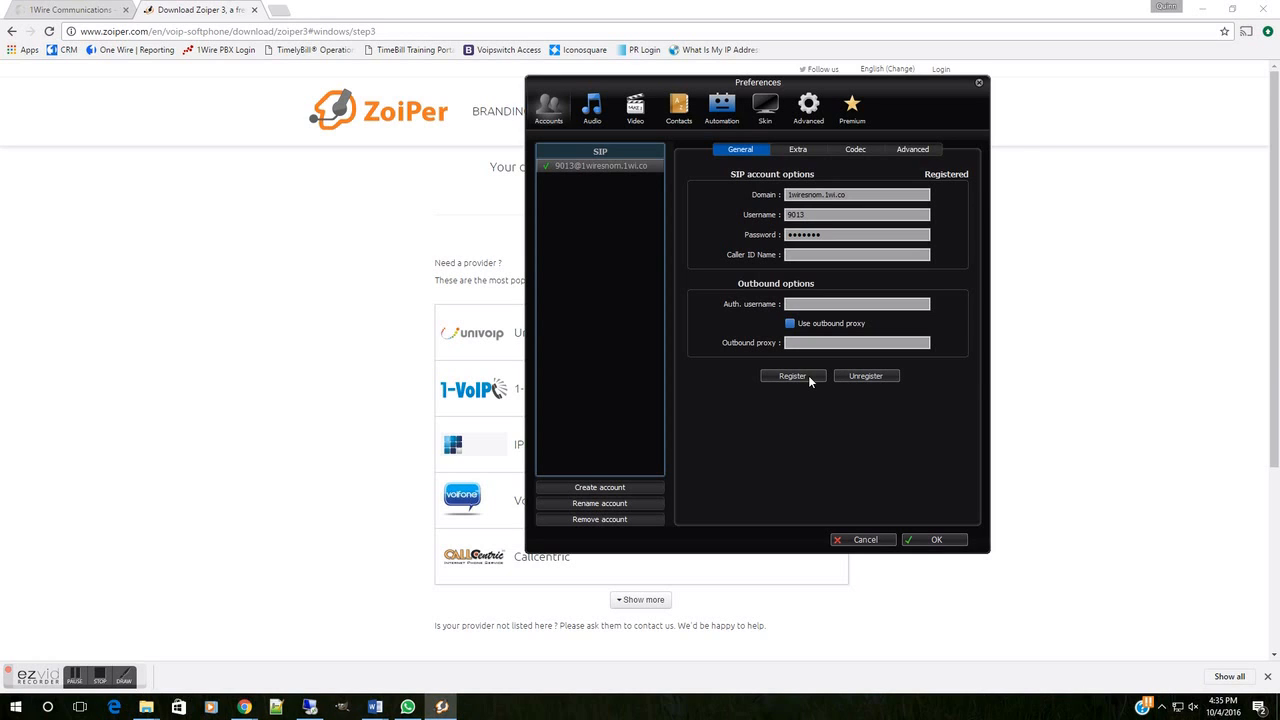
mouse_move(841, 394)
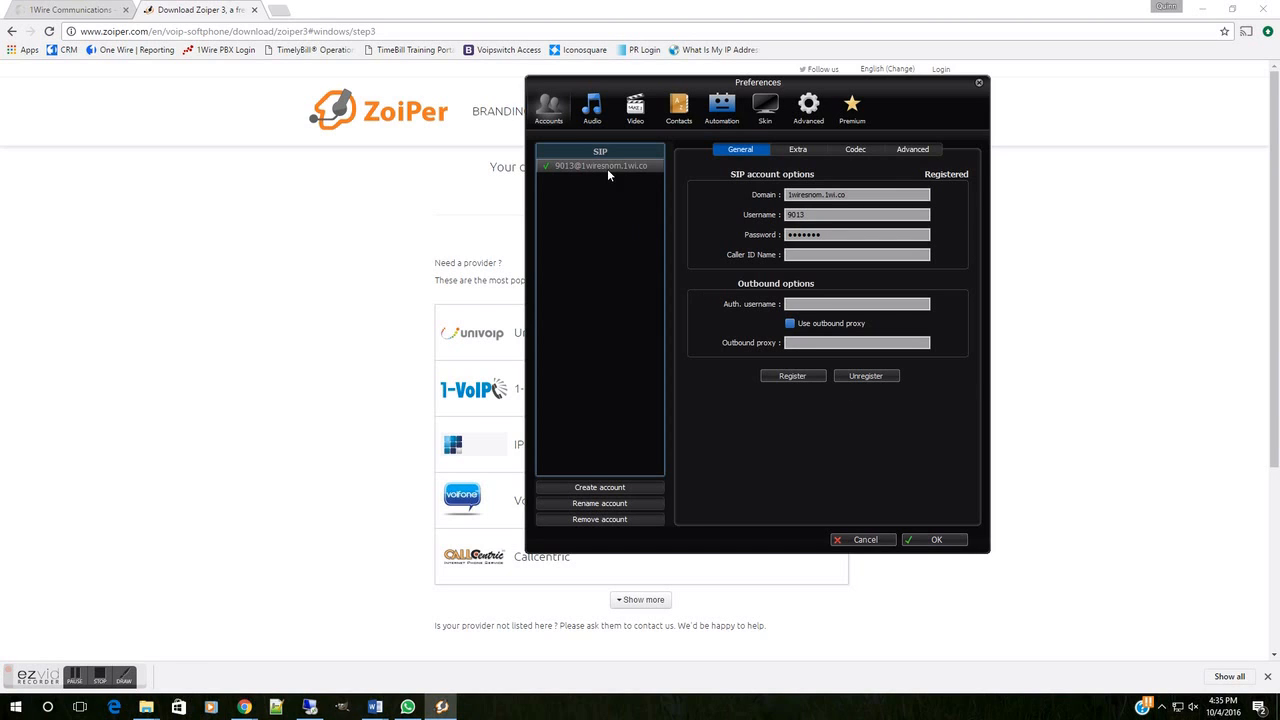
mouse_move(635, 256)
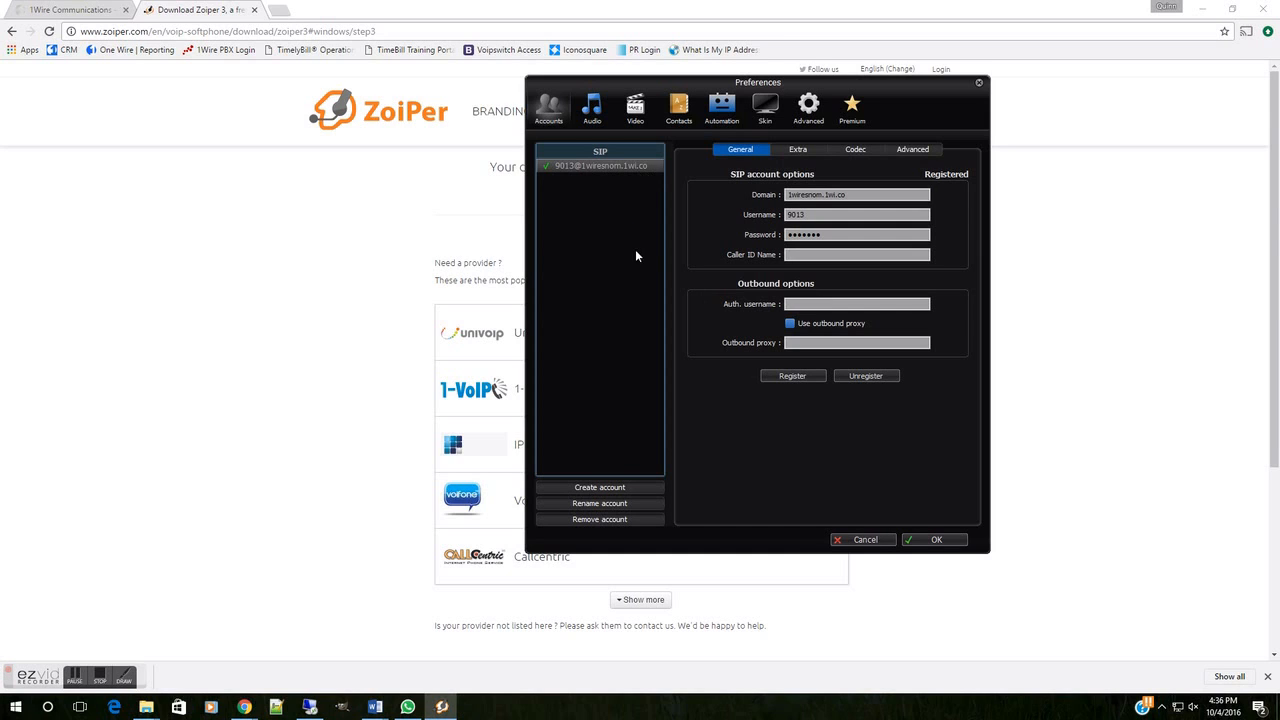
mouse_move(608, 524)
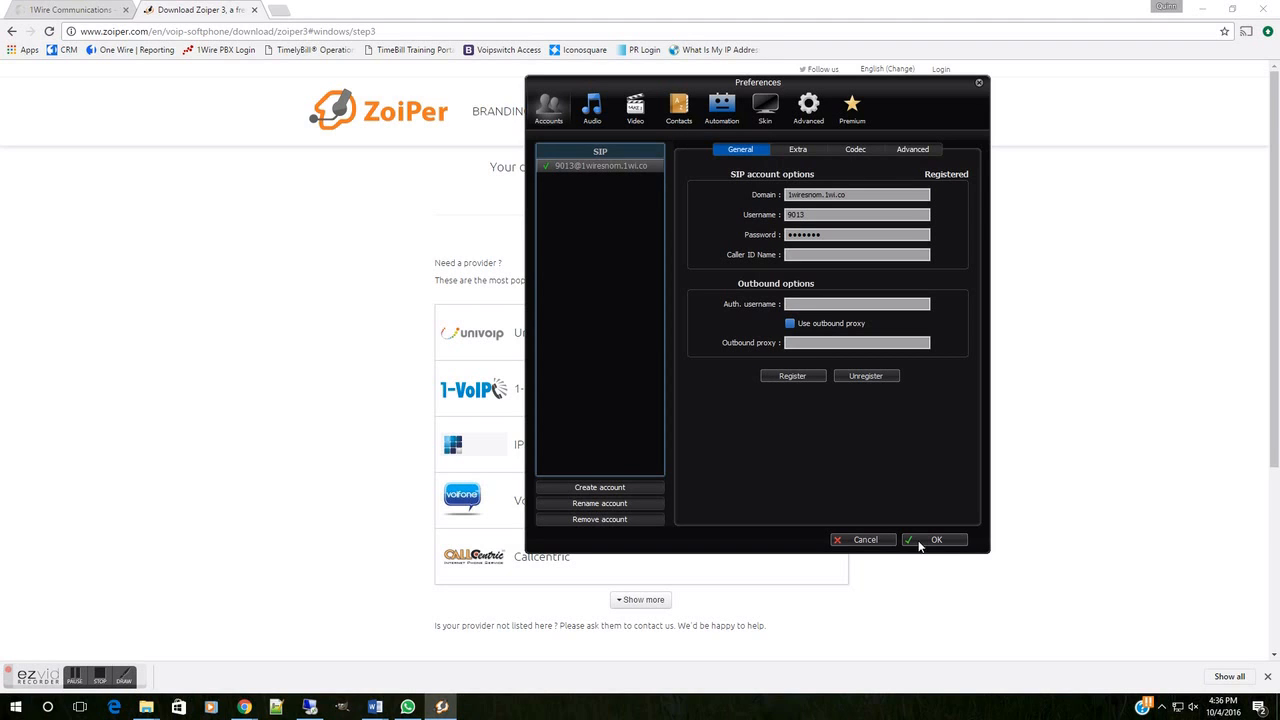
mouse_move(921, 545)
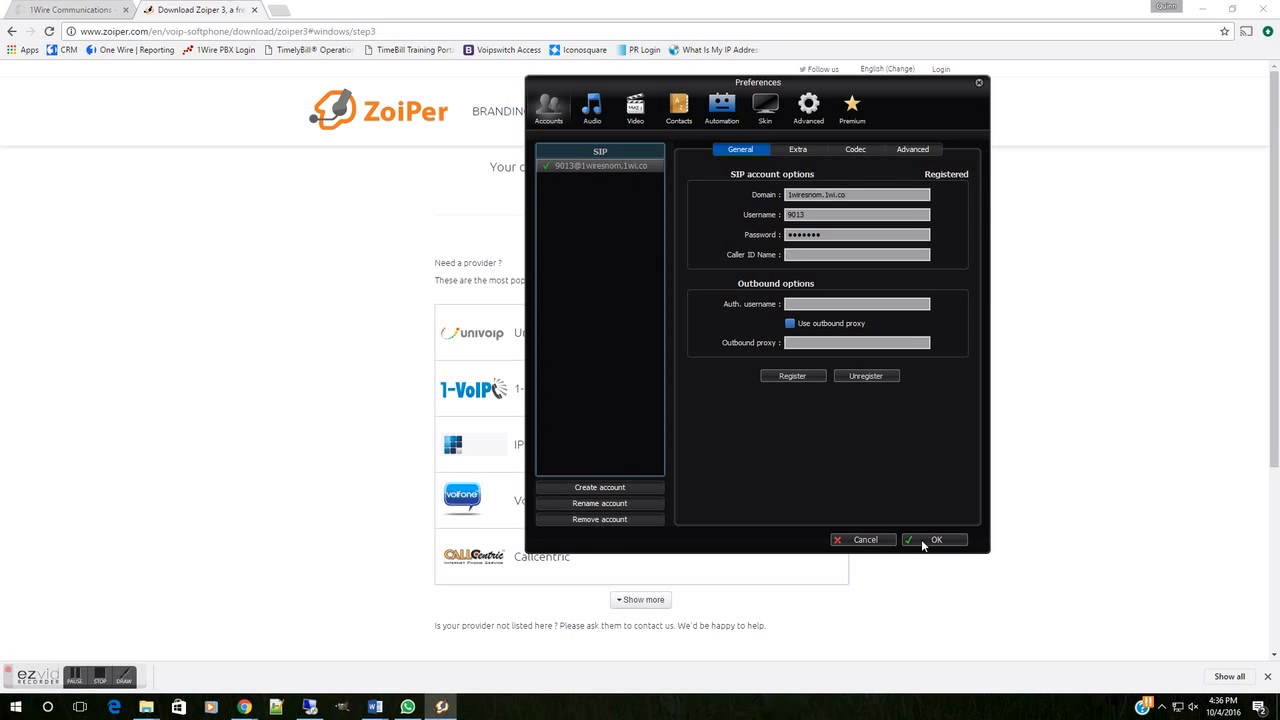
Confirm Preferences with OK to return to the empty contact list
left_click(935, 539)
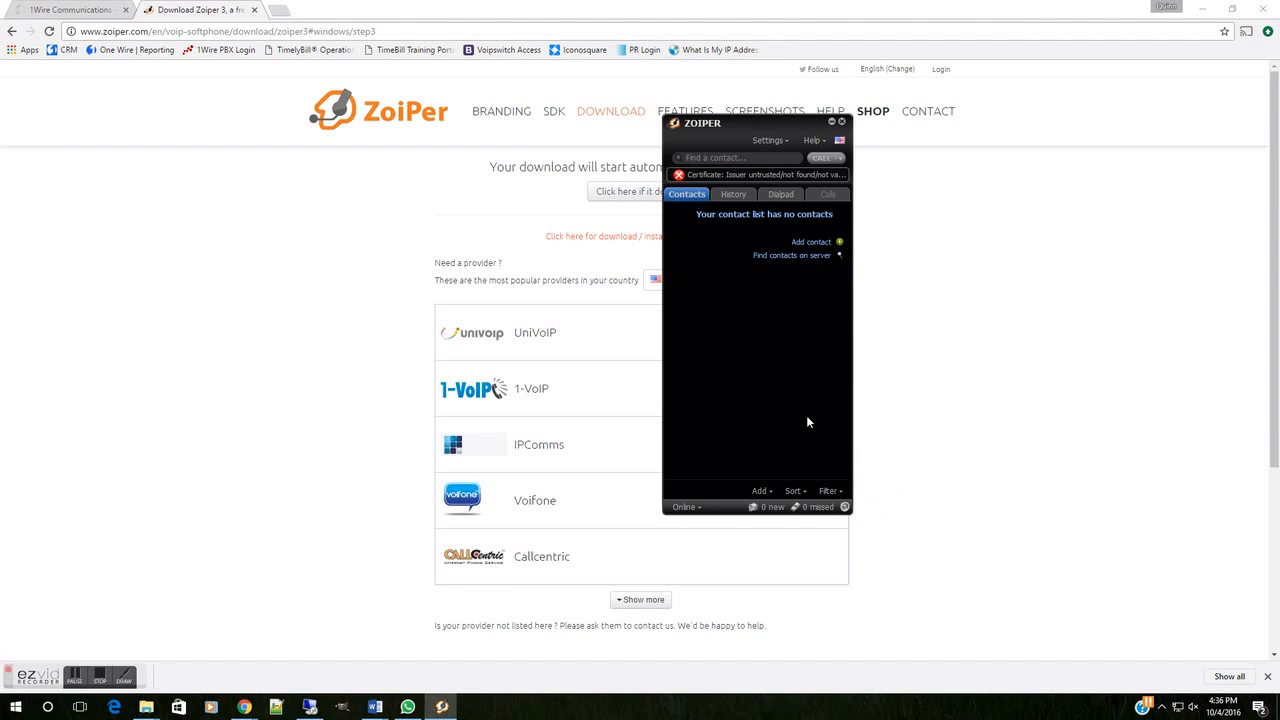
mouse_move(720, 380)
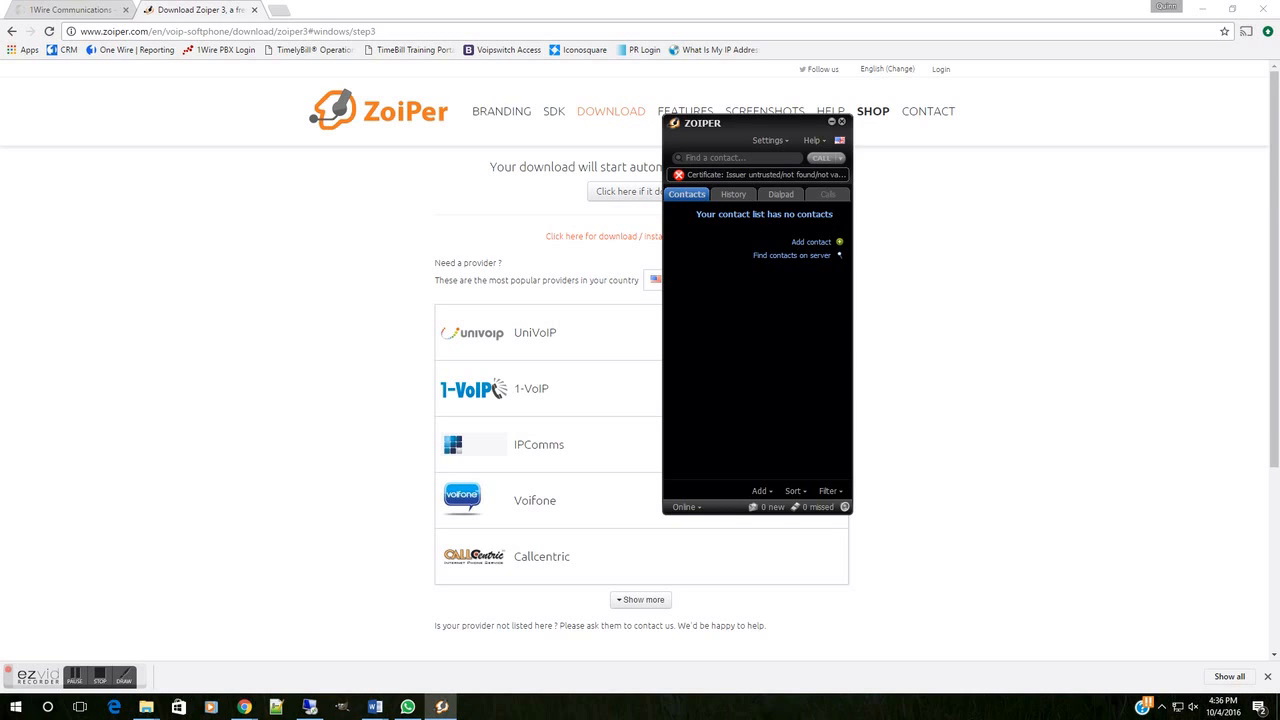
mouse_move(923, 370)
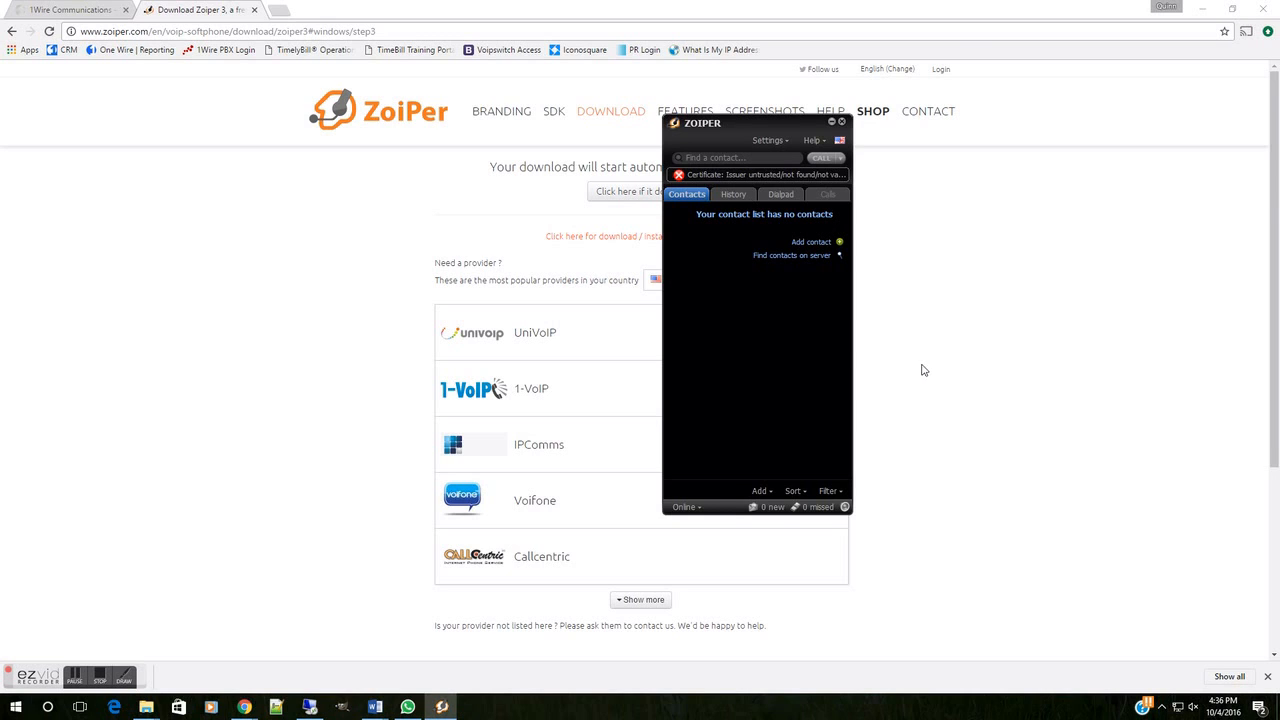
mouse_move(864, 357)
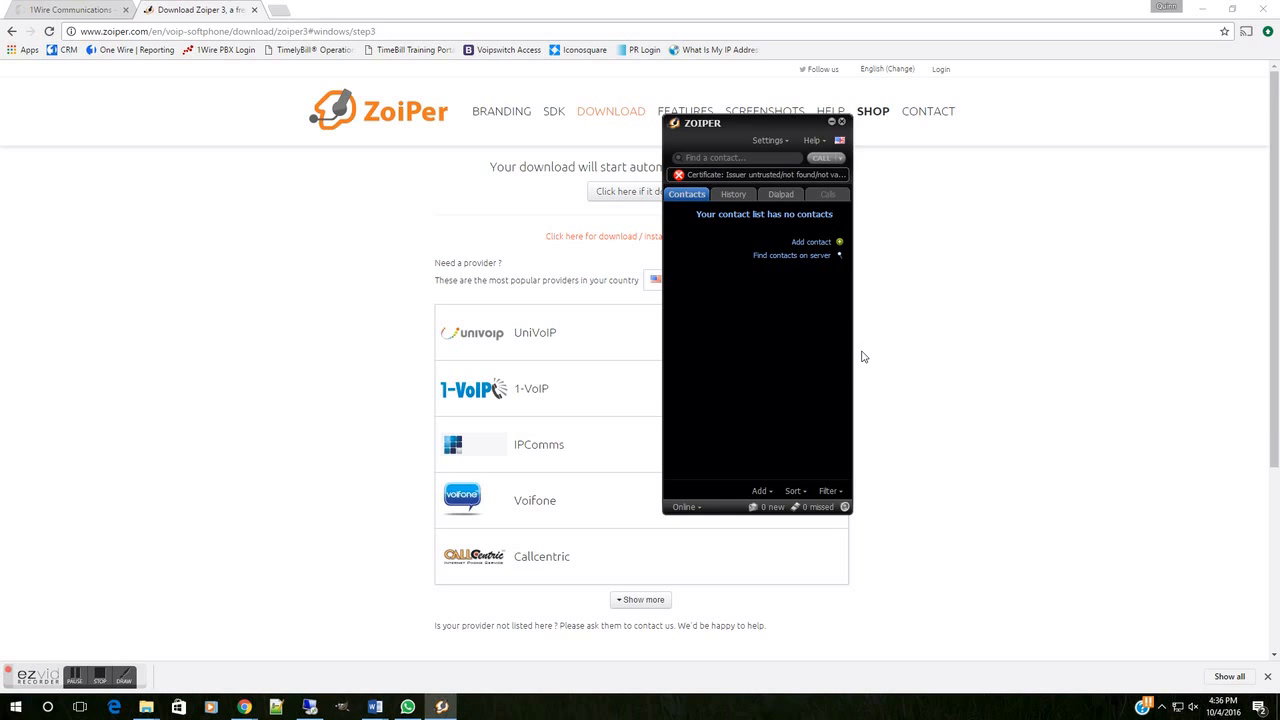
mouse_move(828, 337)
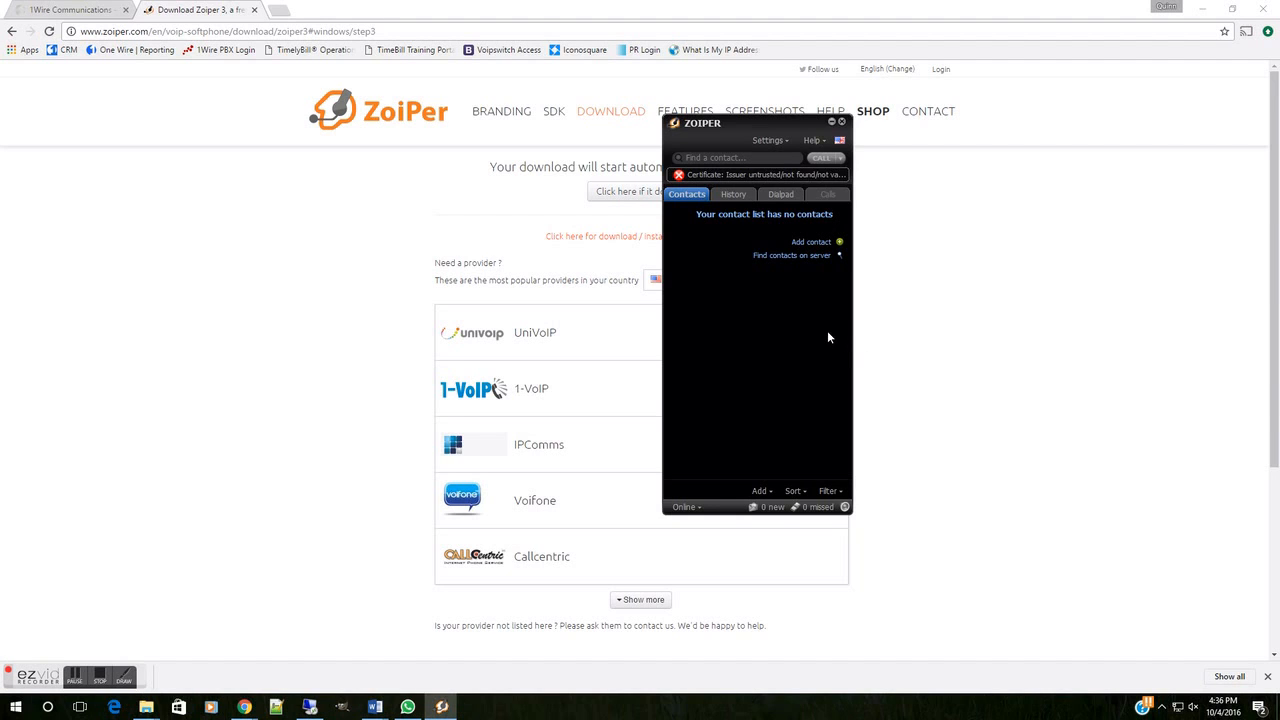